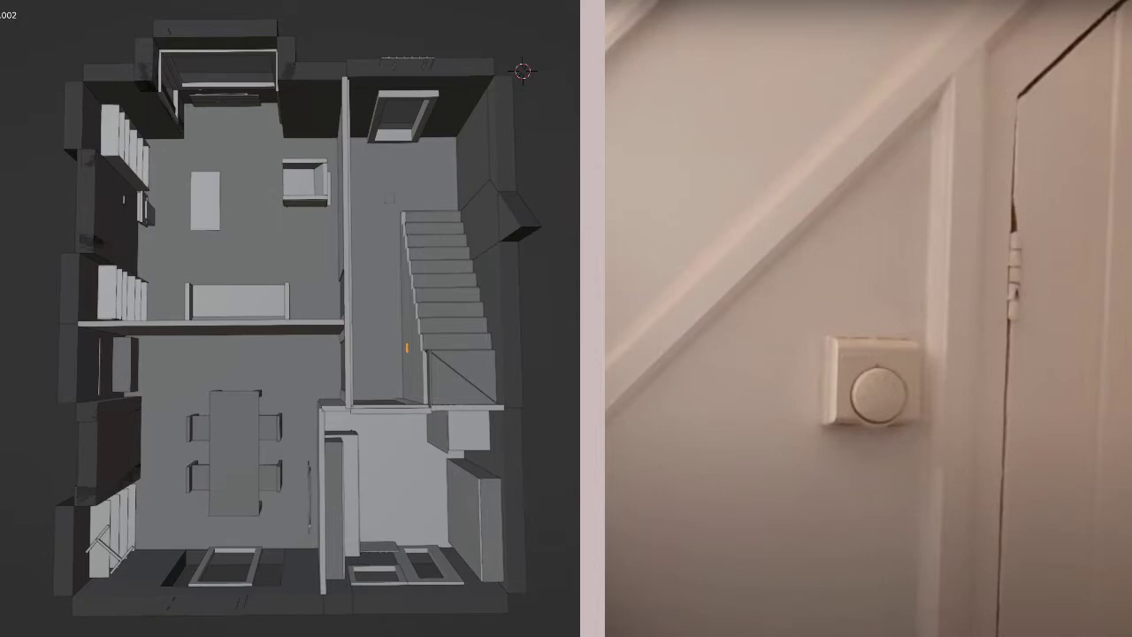
Show only room_master, room_slave1 and room_slave2 in the wireframe view
left_click(416, 354)
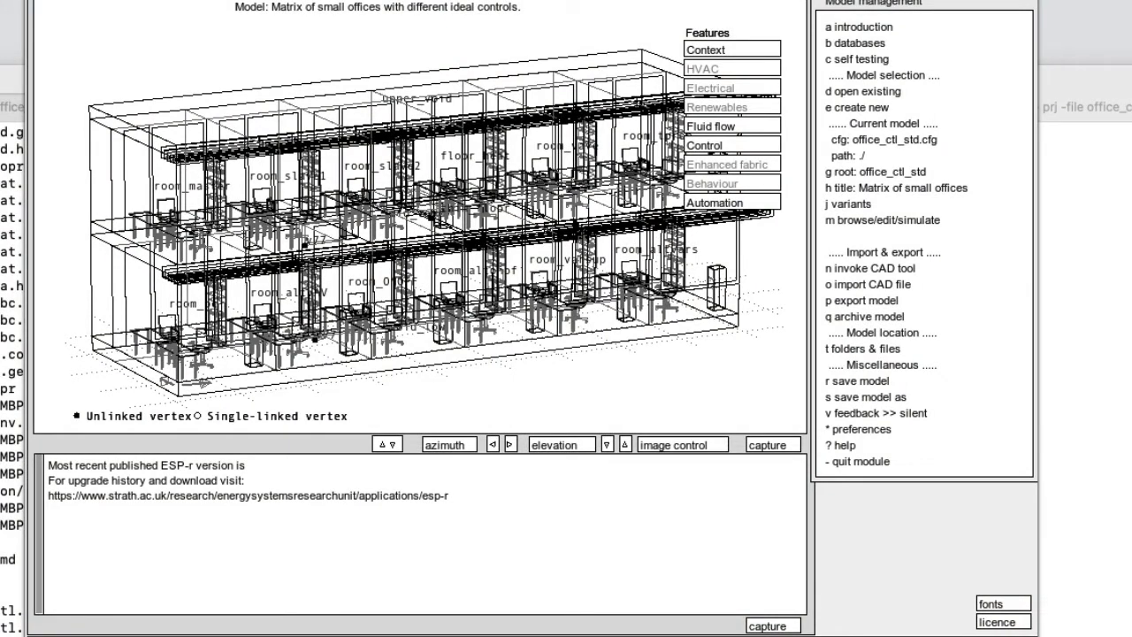
mouse_move(459, 79)
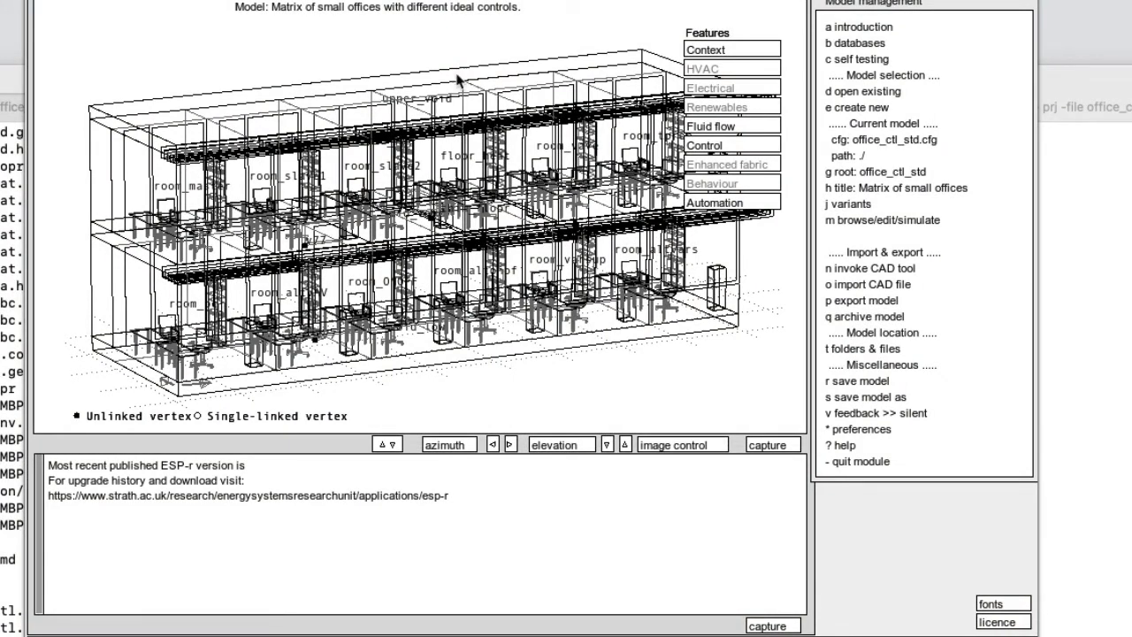
mouse_move(213, 191)
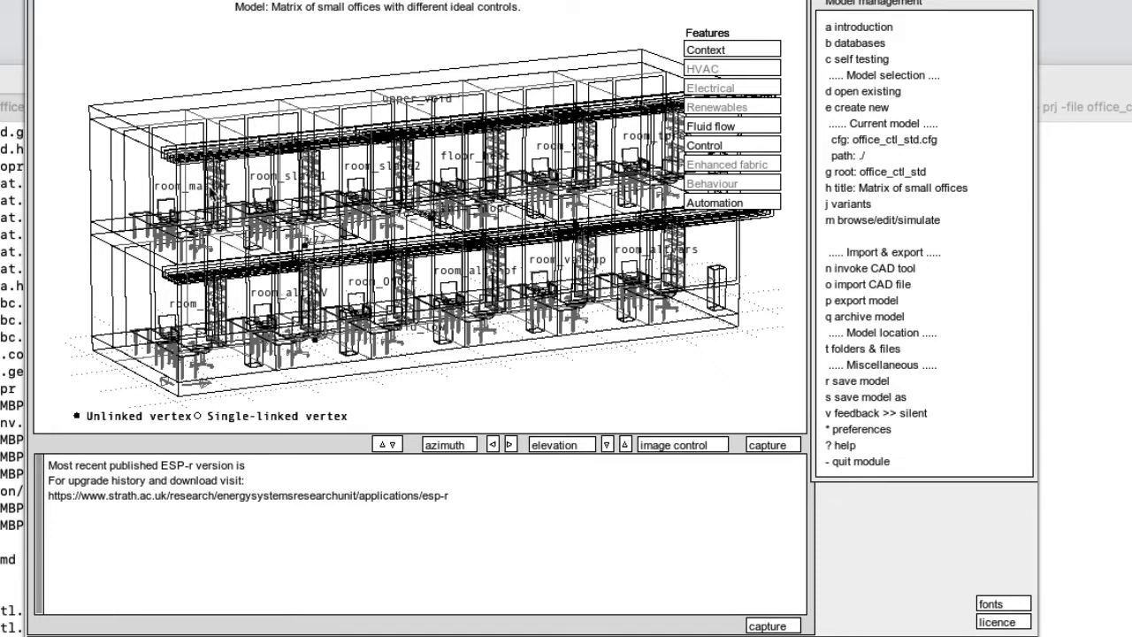
mouse_move(384, 177)
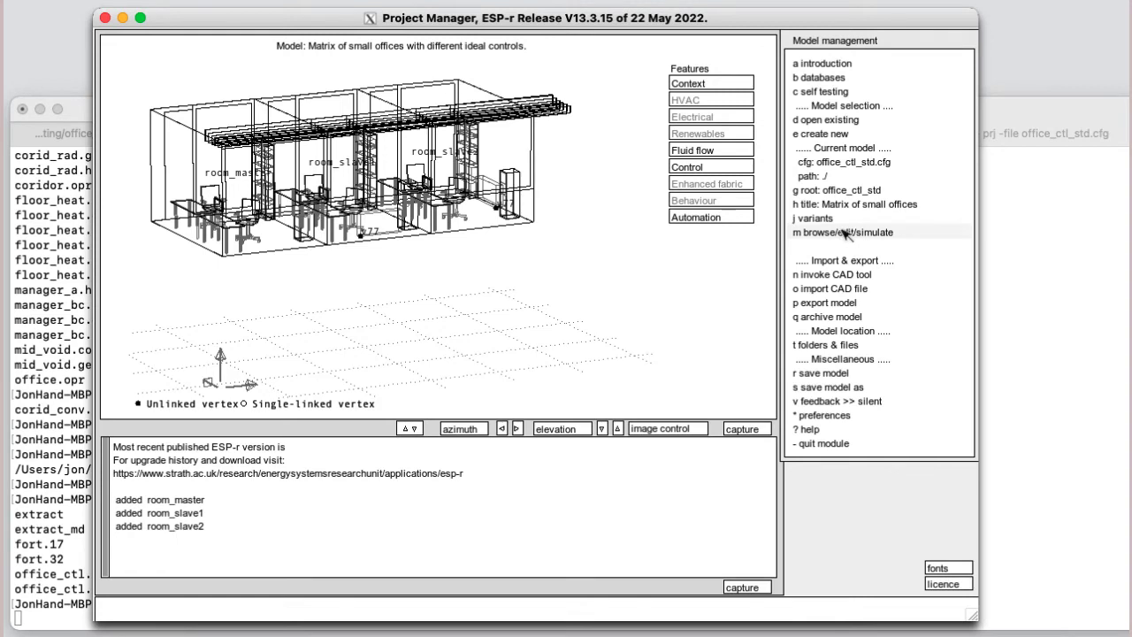
Open the master loop's zone control period data and inspect weekday period a
left_click(842, 231)
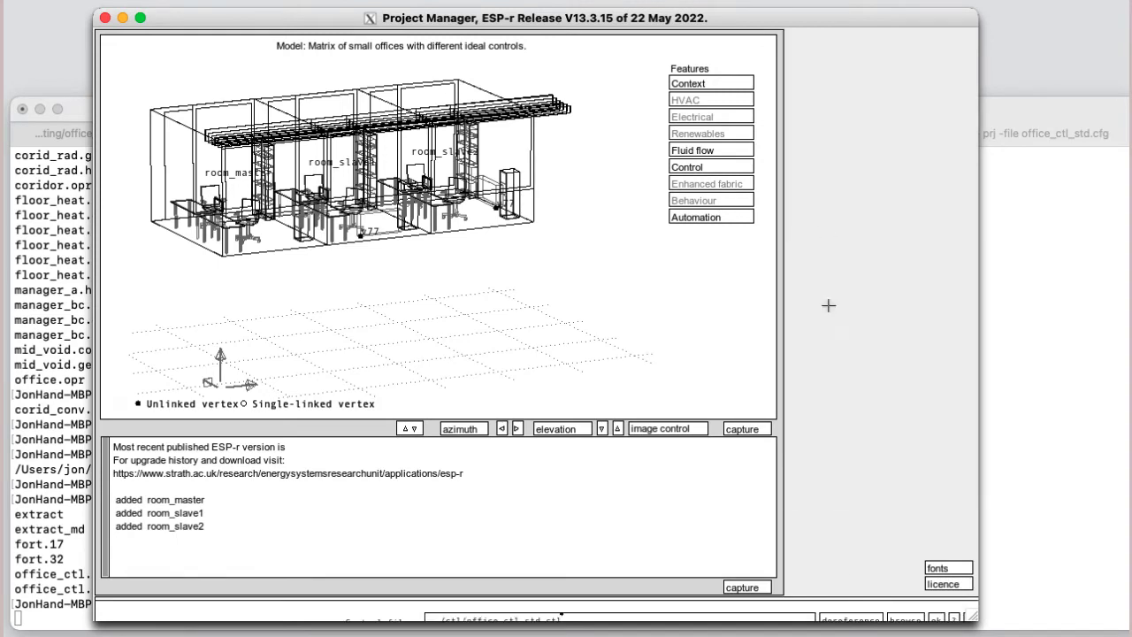
left_click(687, 167)
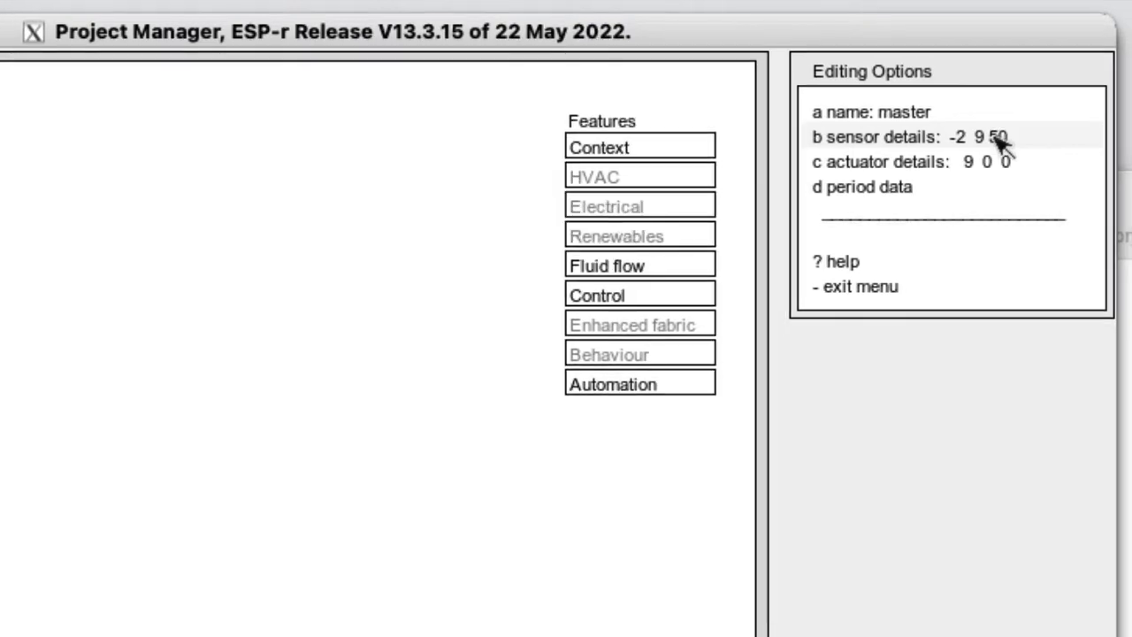
mouse_move(1003, 146)
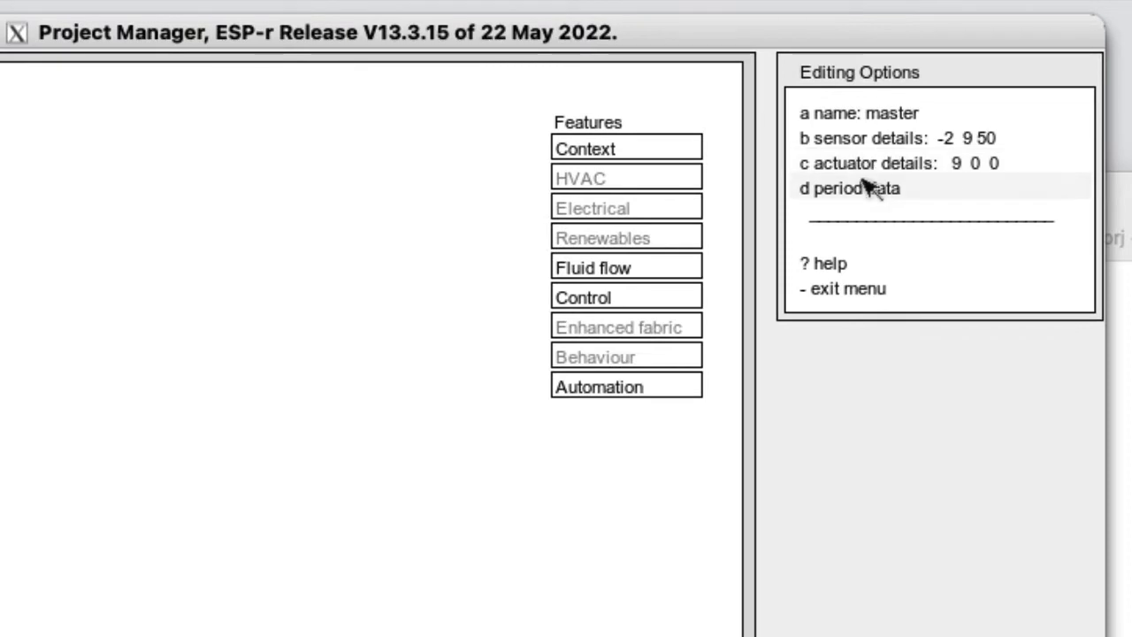
left_click(847, 188)
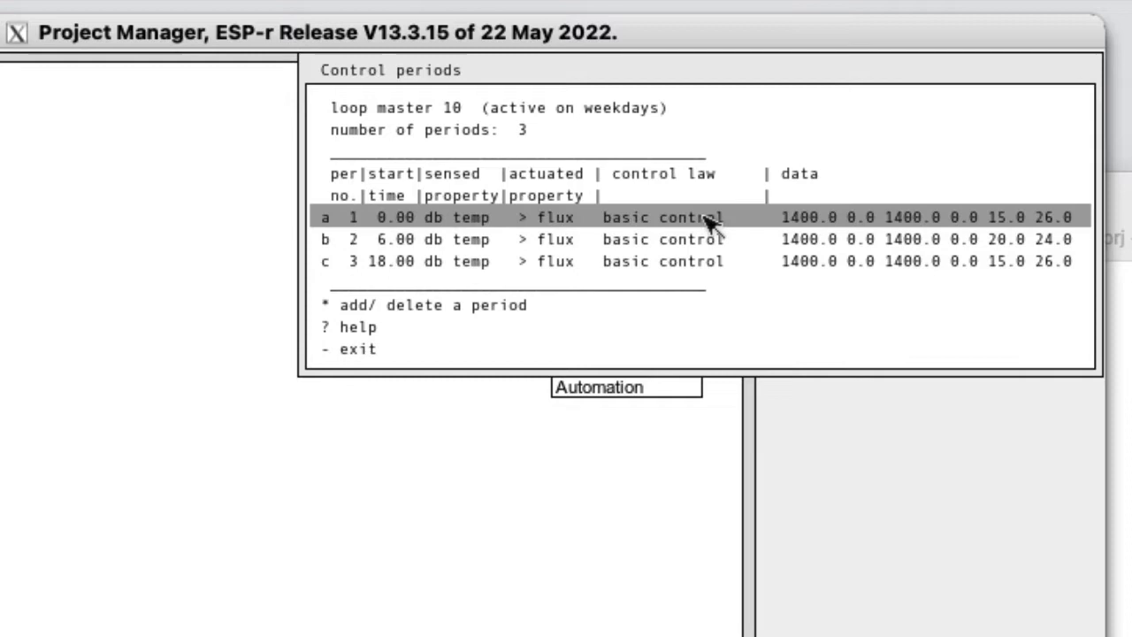
left_click(530, 216)
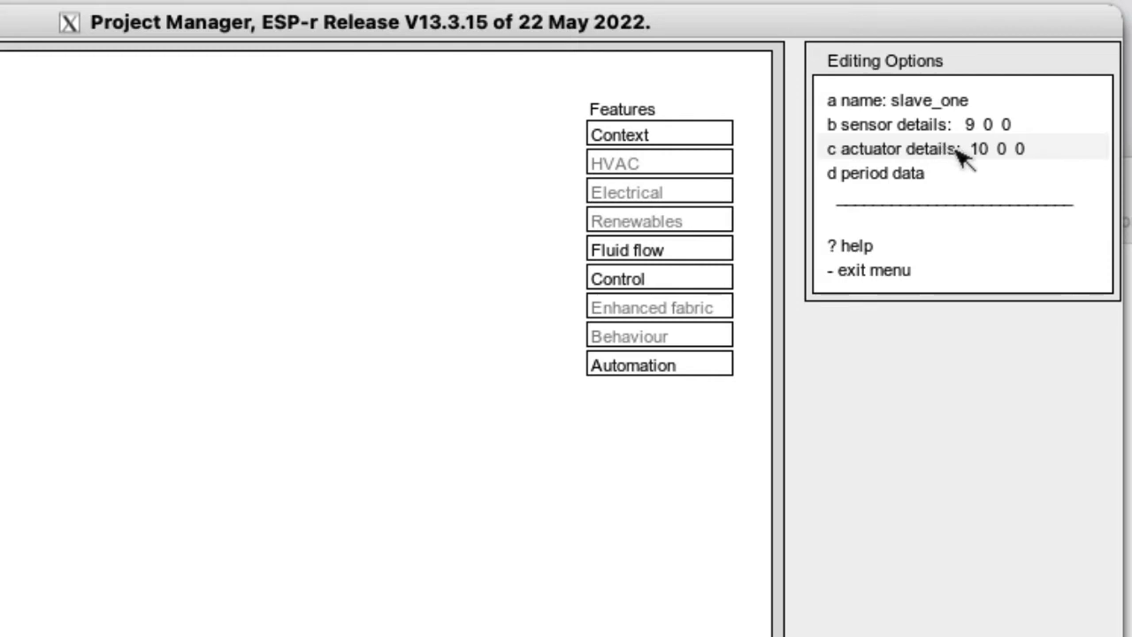
mouse_move(884, 173)
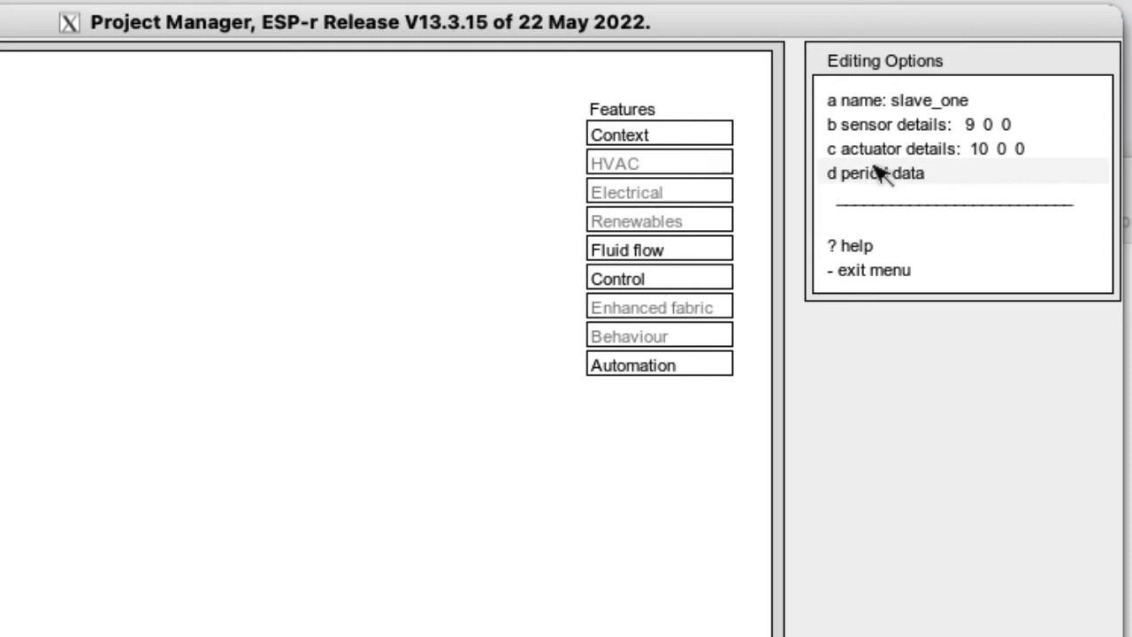
View slave_one's period data (10, 1000, 1000) and exit the loop
left_click(878, 173)
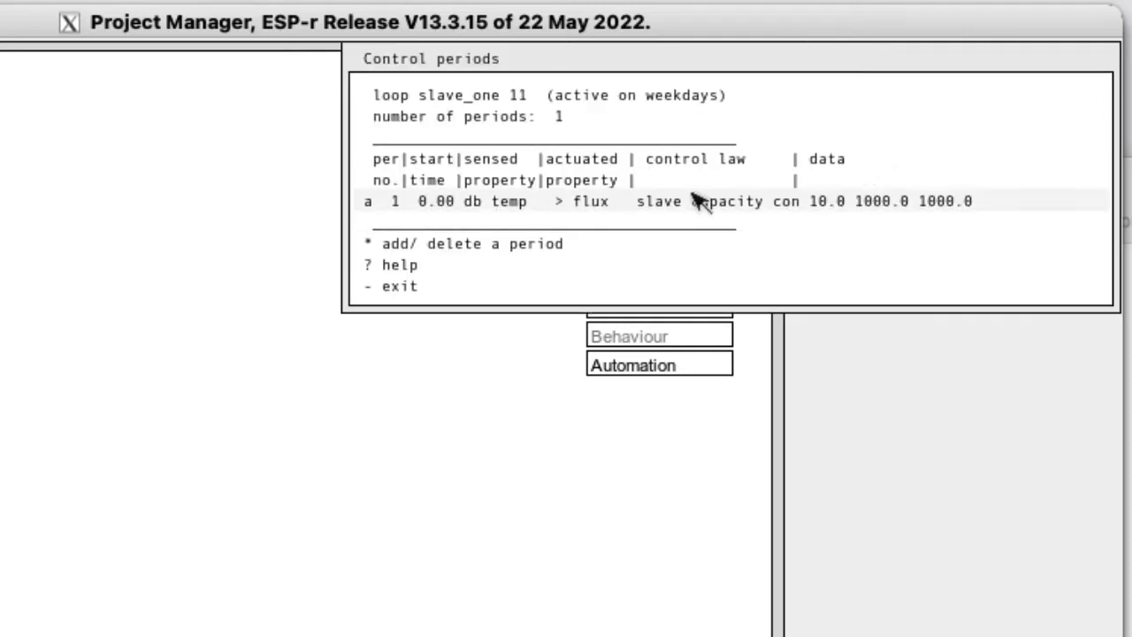
mouse_move(817, 173)
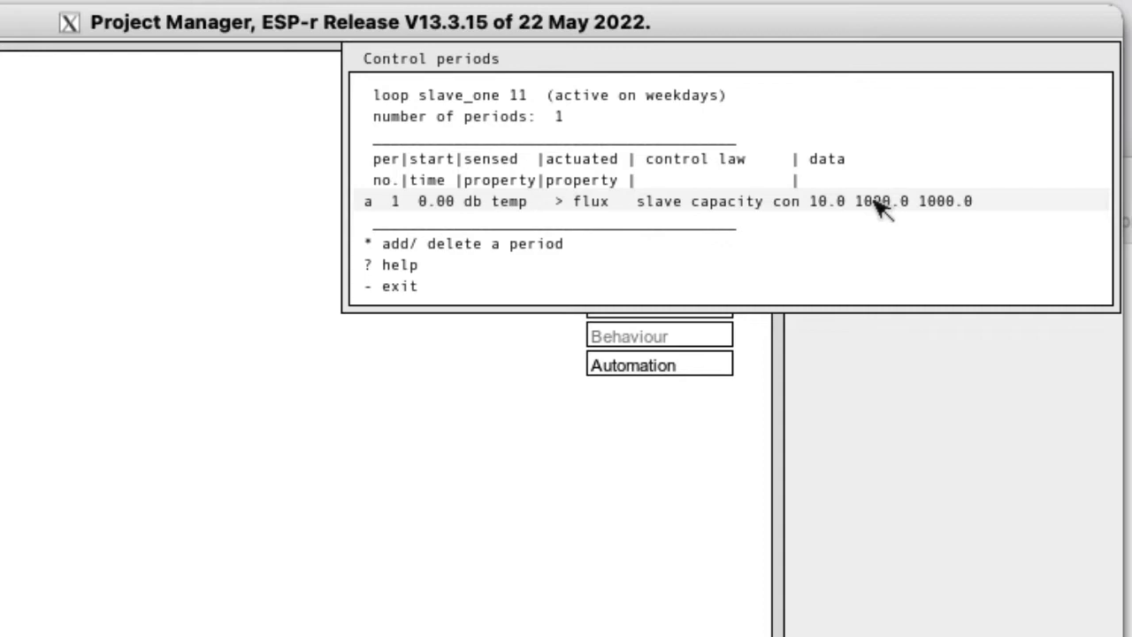
mouse_move(960, 215)
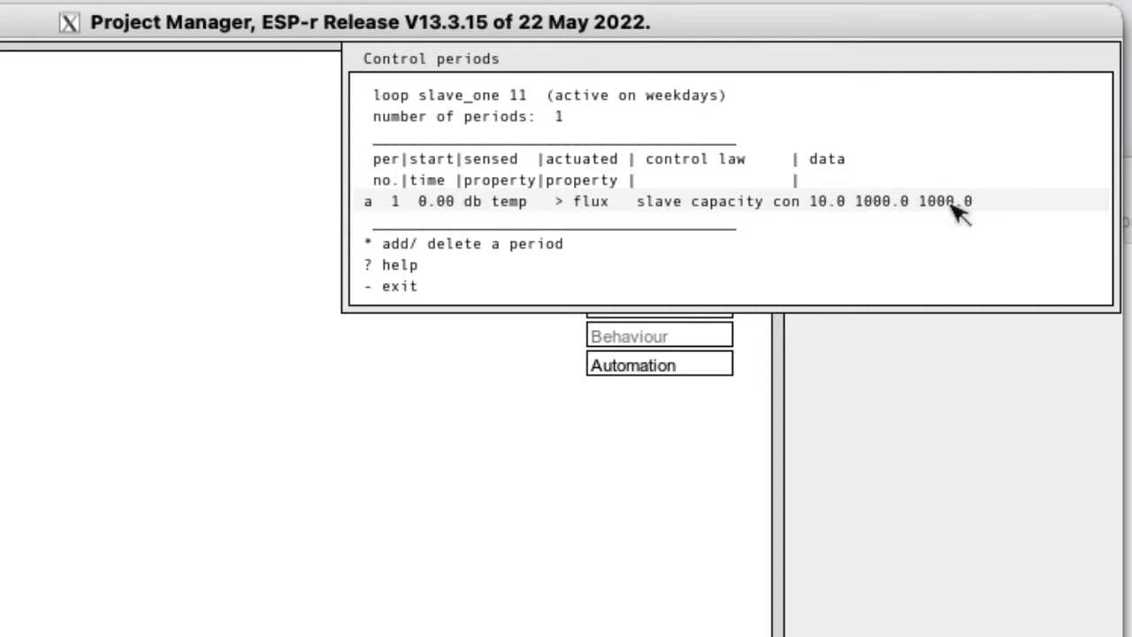
mouse_move(746, 211)
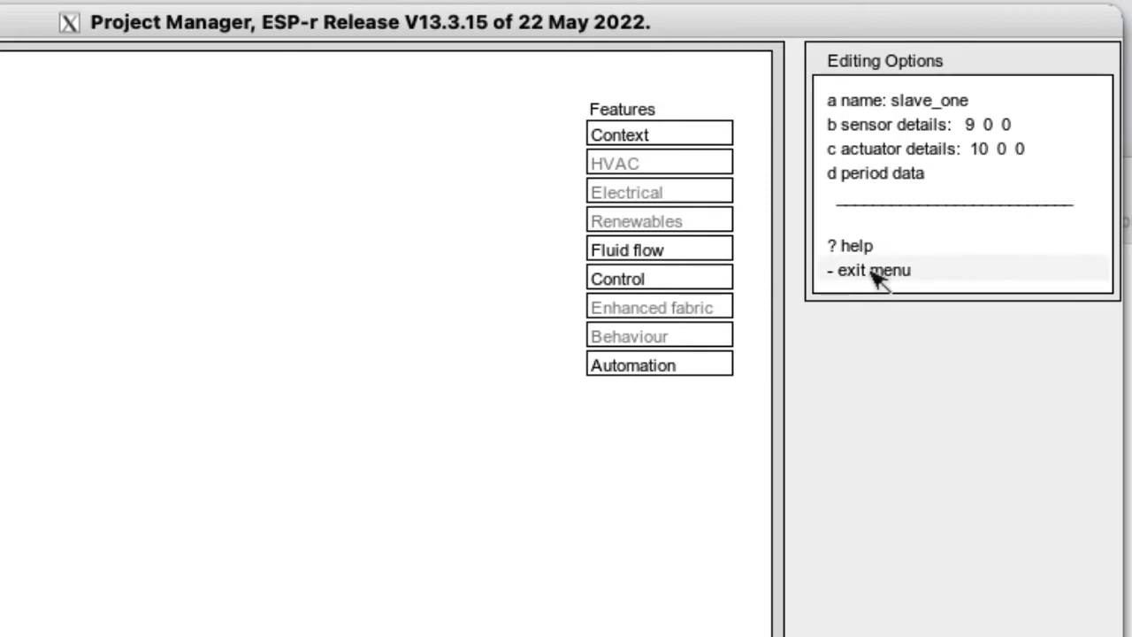
left_click(872, 270)
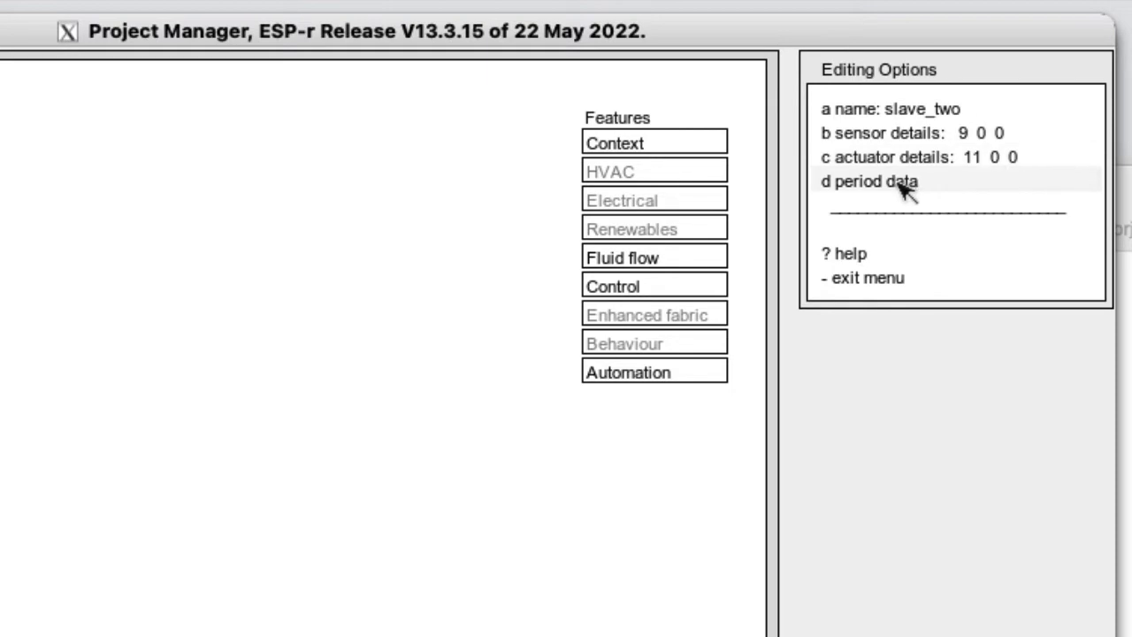
Inspect slave_two's period data (10, 800, 800) and close its control periods
left_click(869, 181)
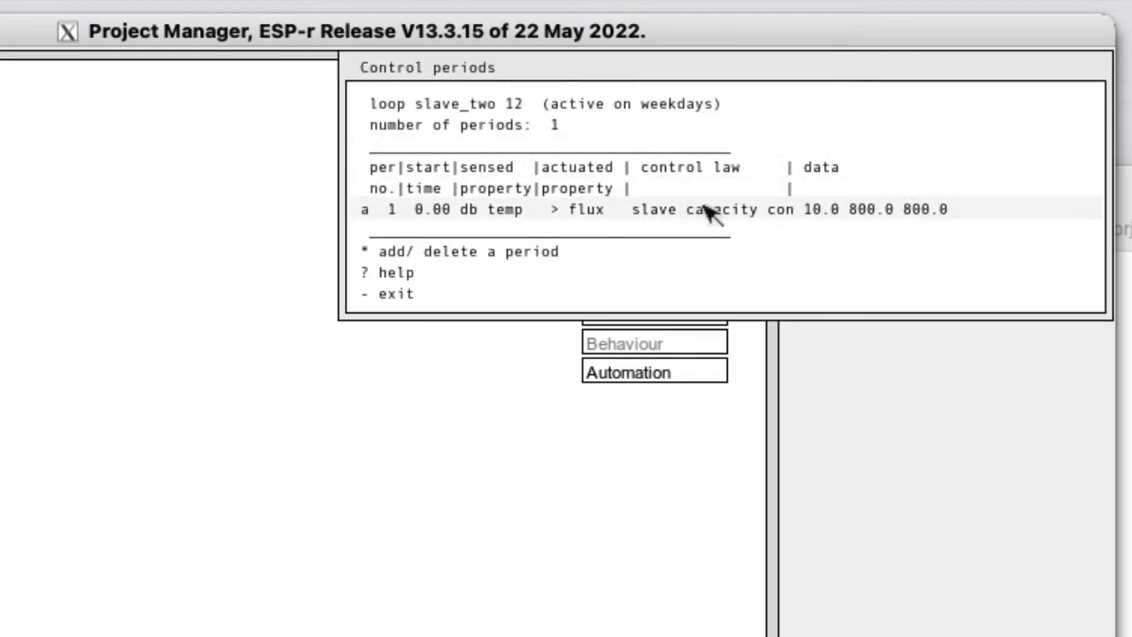
mouse_move(871, 219)
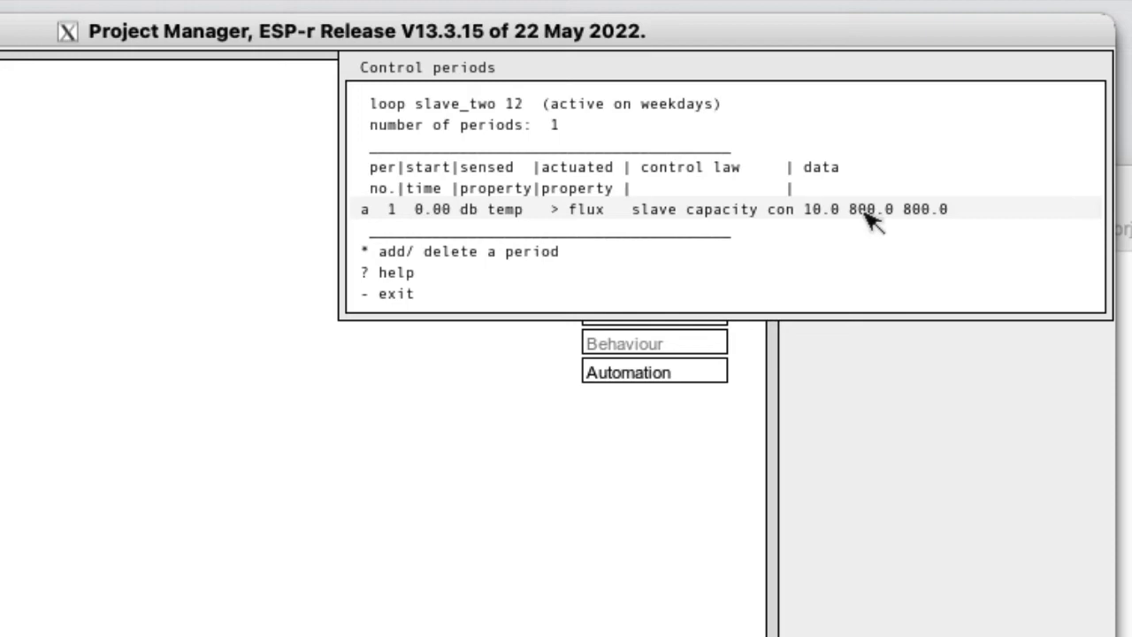
mouse_move(928, 217)
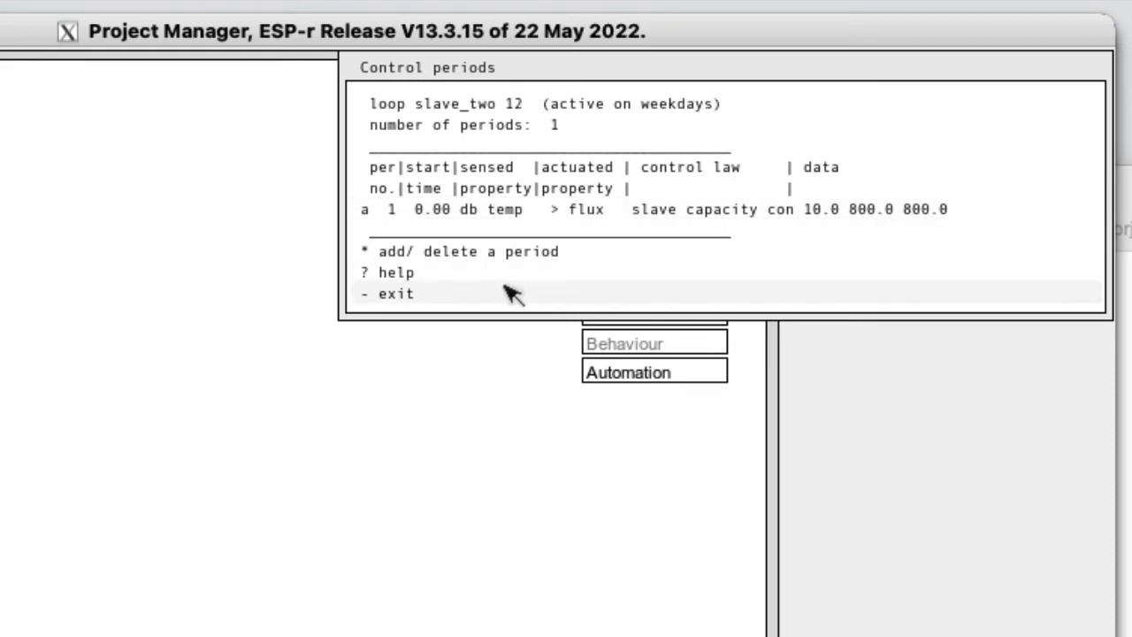
left_click(396, 293)
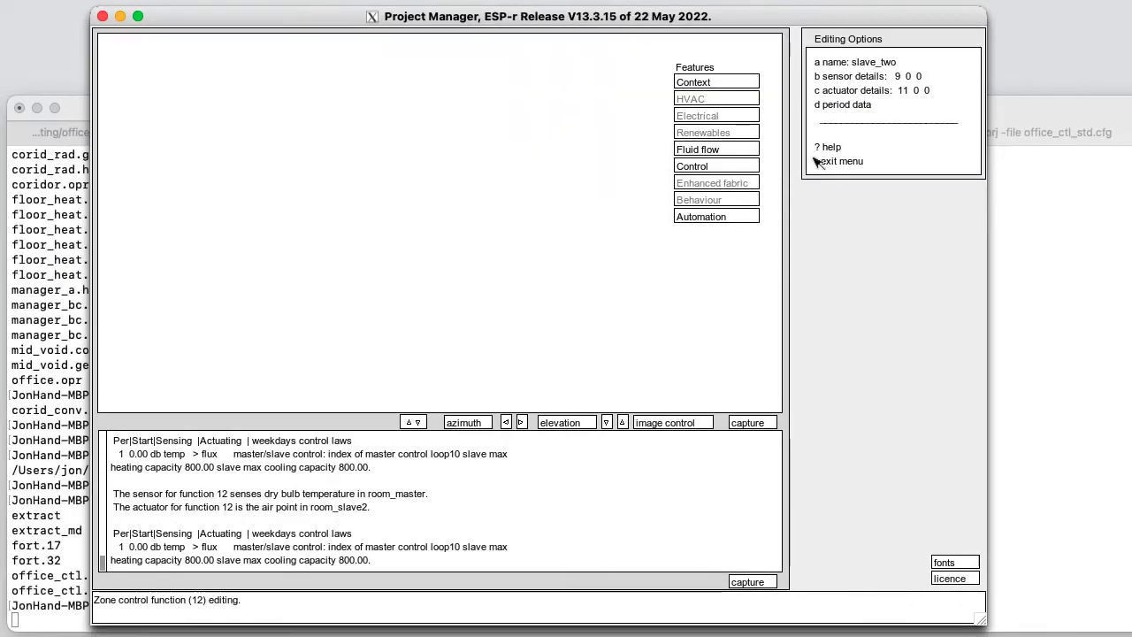
Leave the controls, choose the win5m simulation preset and start the integrated simulation
left_click(838, 161)
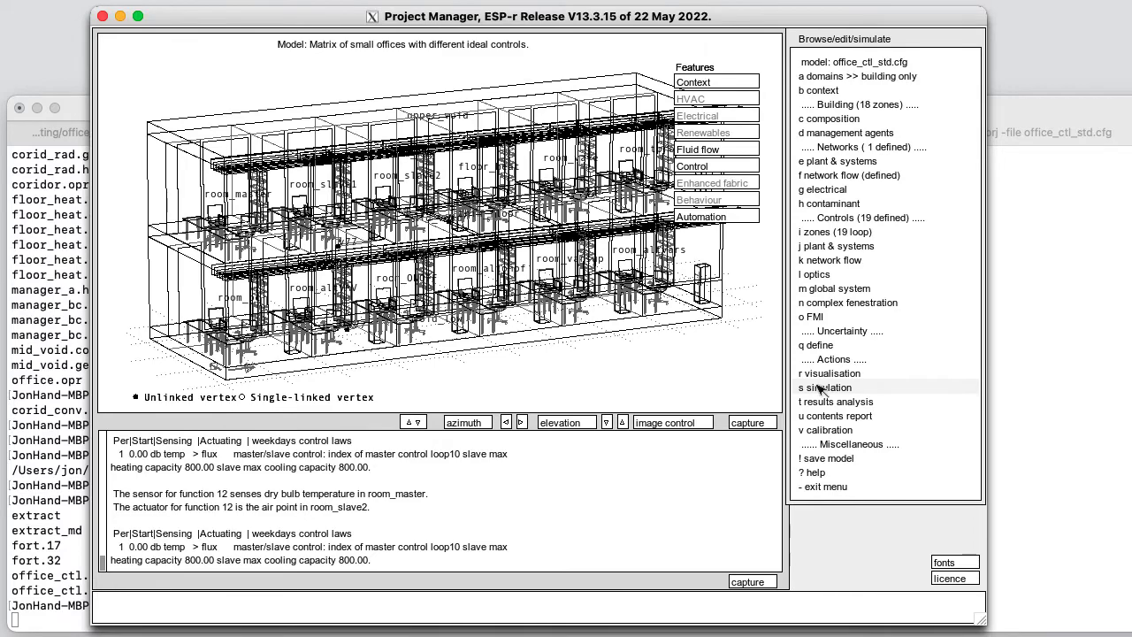
left_click(824, 387)
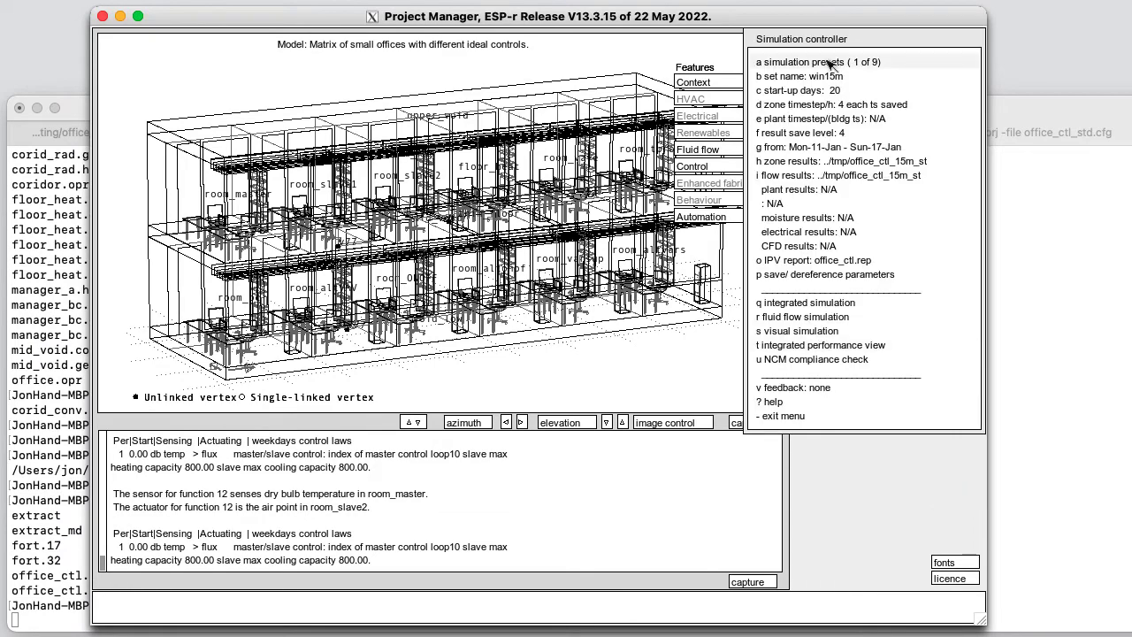
left_click(799, 61)
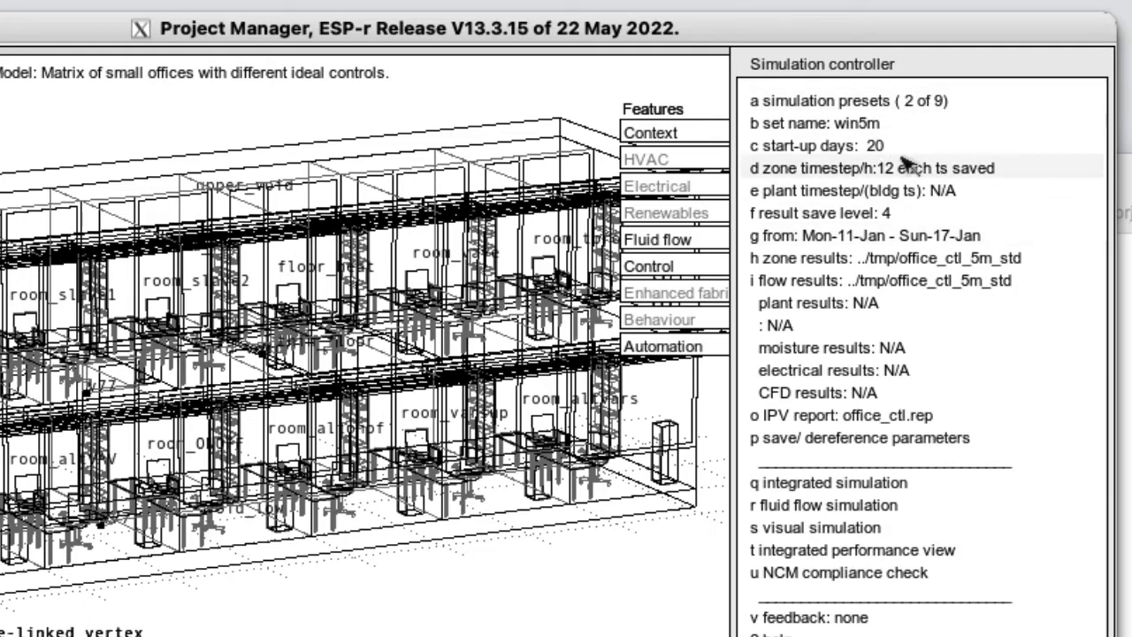
mouse_move(946, 172)
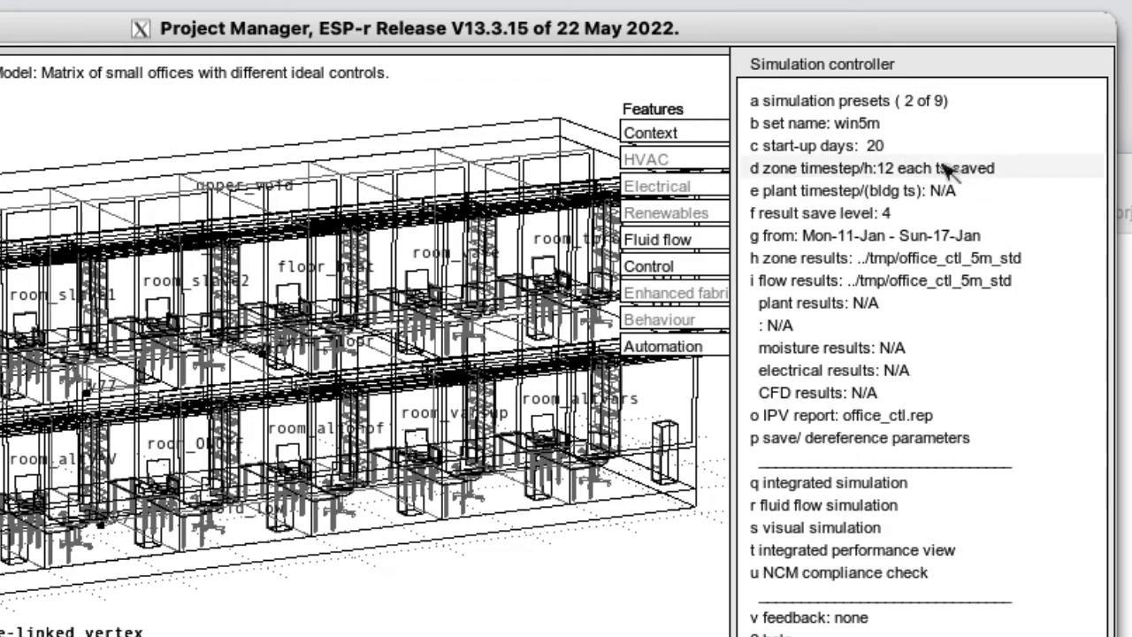
mouse_move(933, 174)
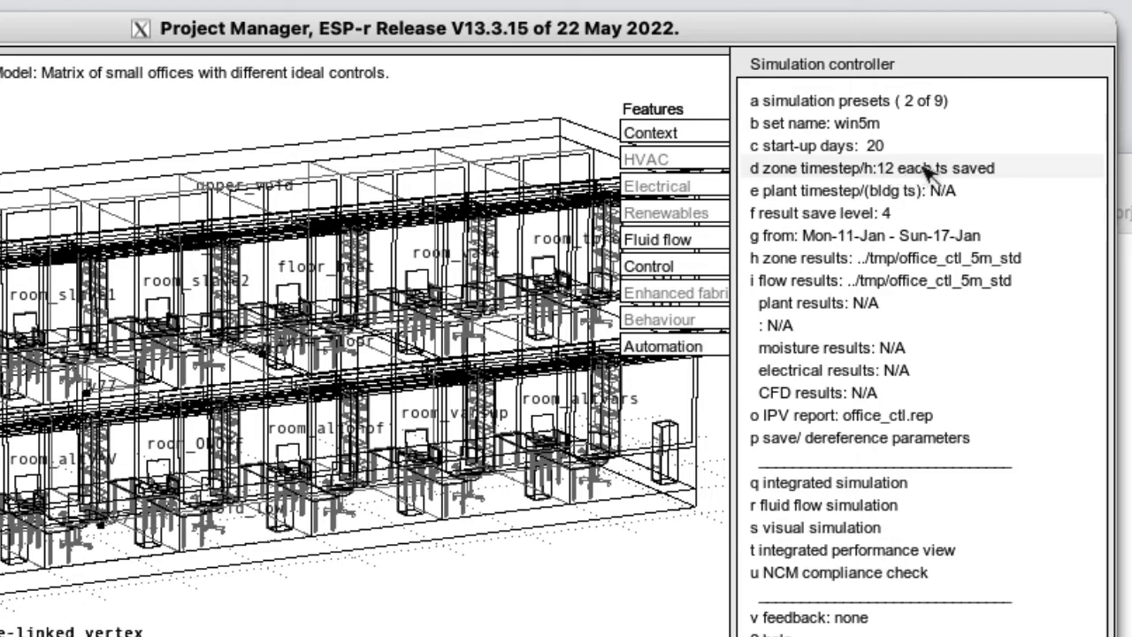
mouse_move(826, 482)
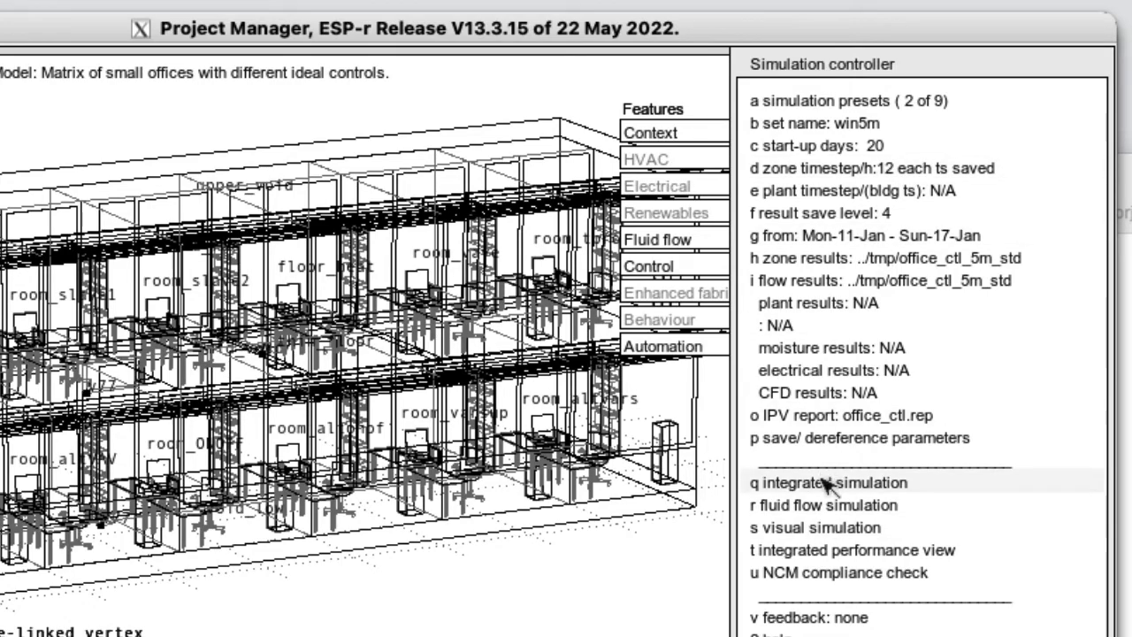
left_click(826, 482)
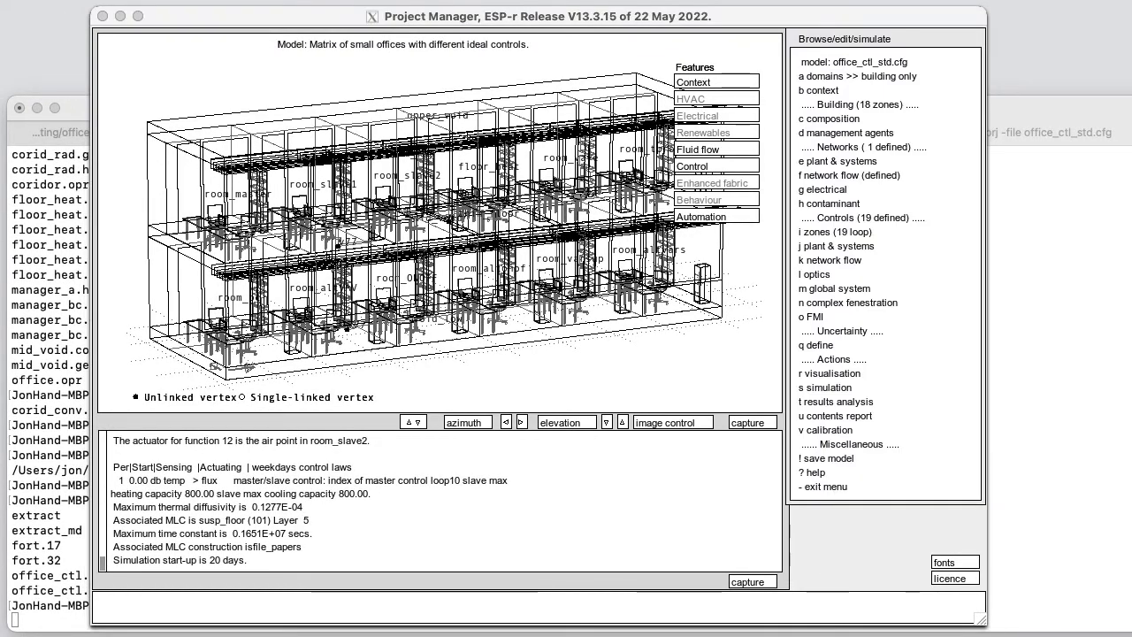
Set up a simulation run, accepting the model cfg and suggested results file
left_click(824, 387)
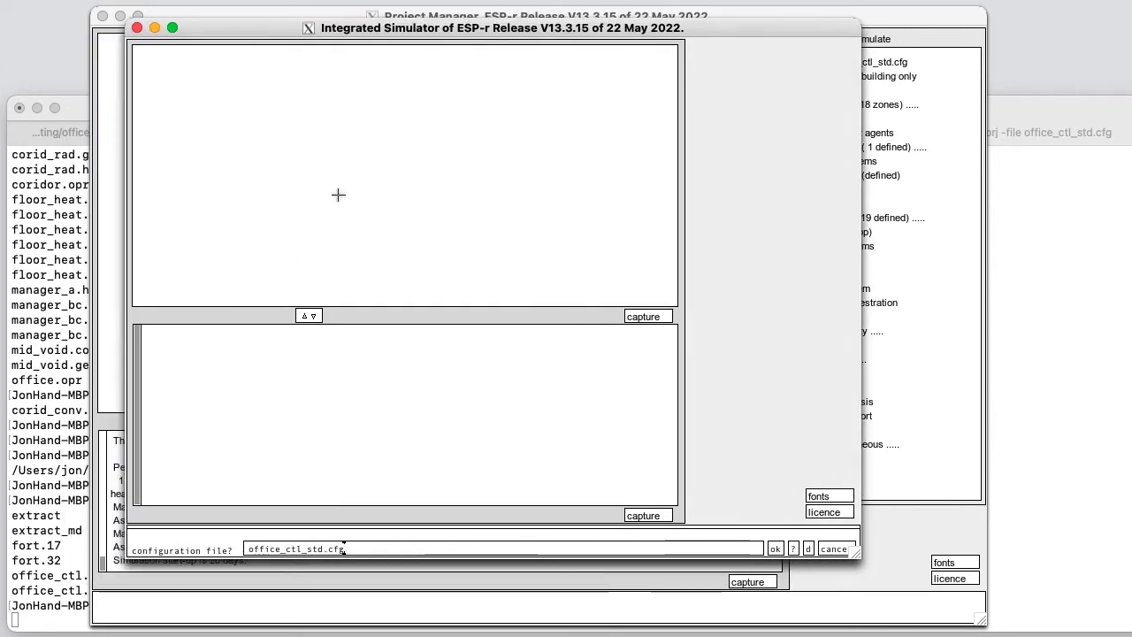
left_click(775, 548)
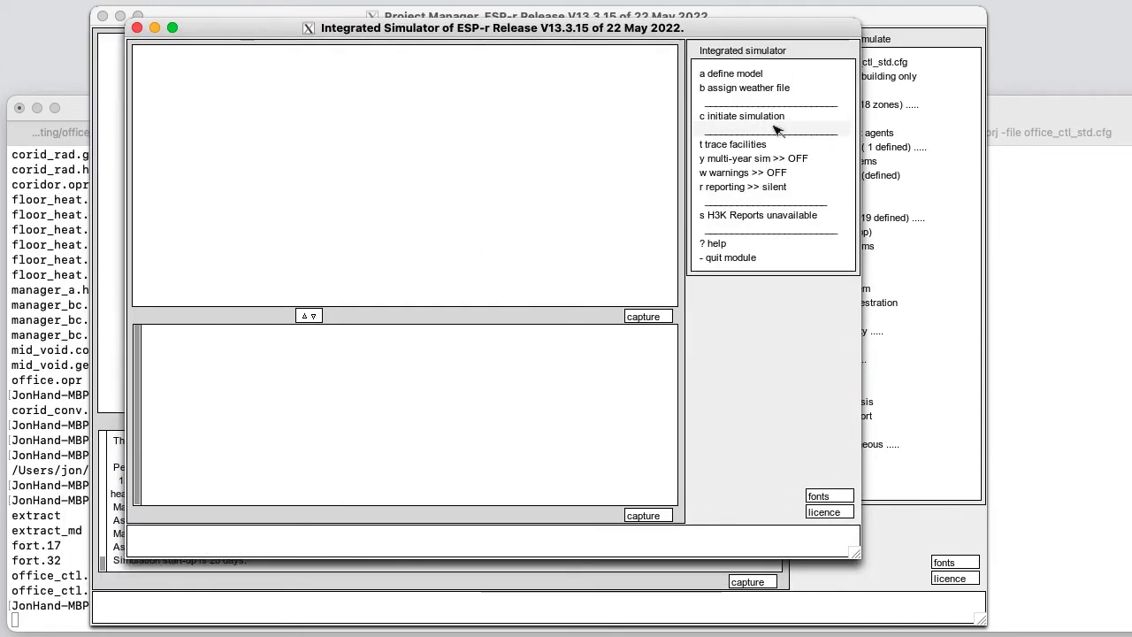
left_click(741, 115)
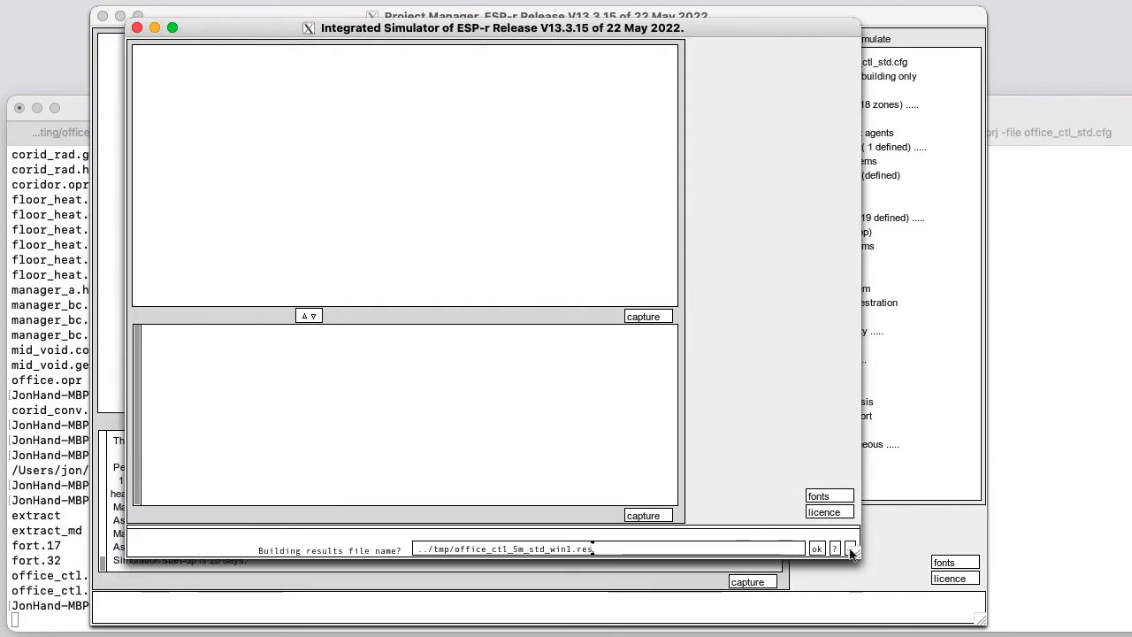
left_click(815, 549)
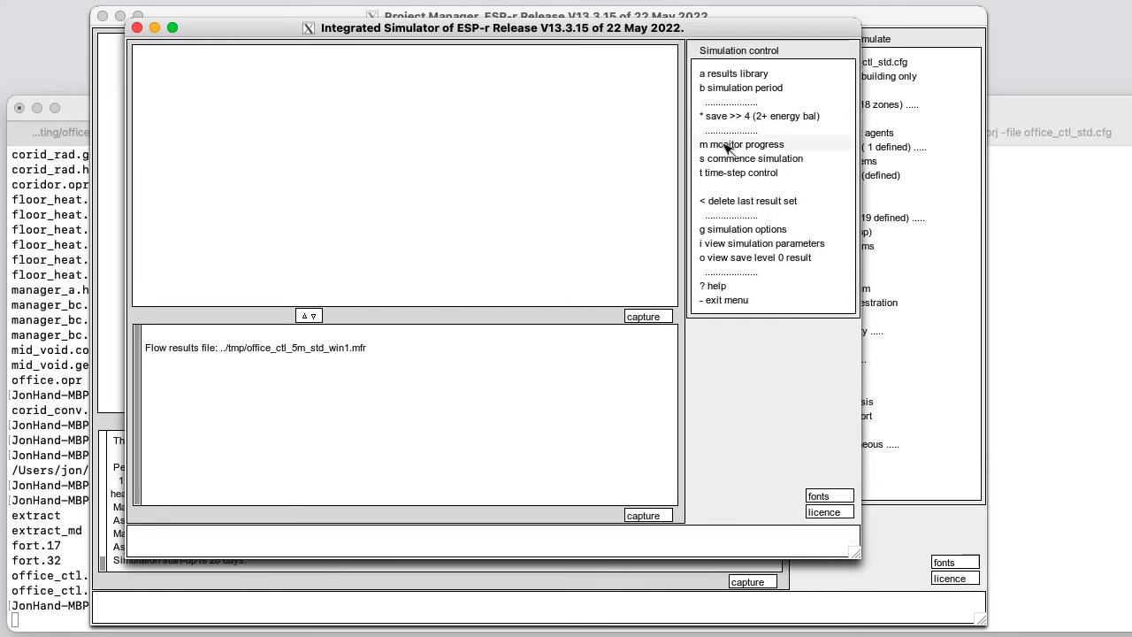
Monitor the four room temperatures, name the result set 'master' and commence
left_click(741, 144)
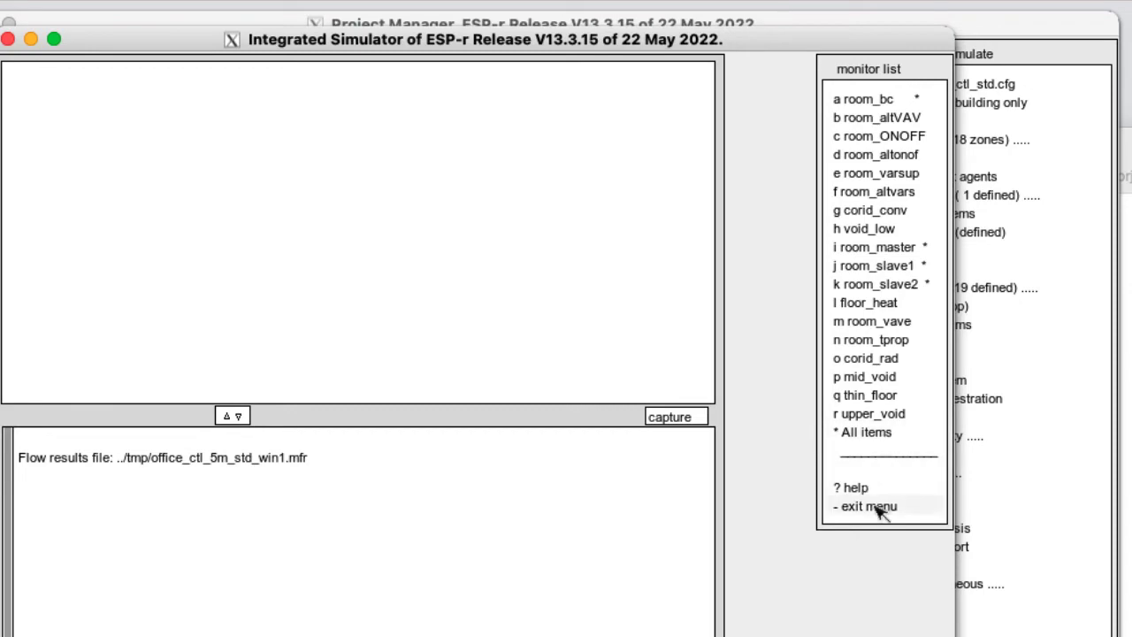
left_click(868, 506)
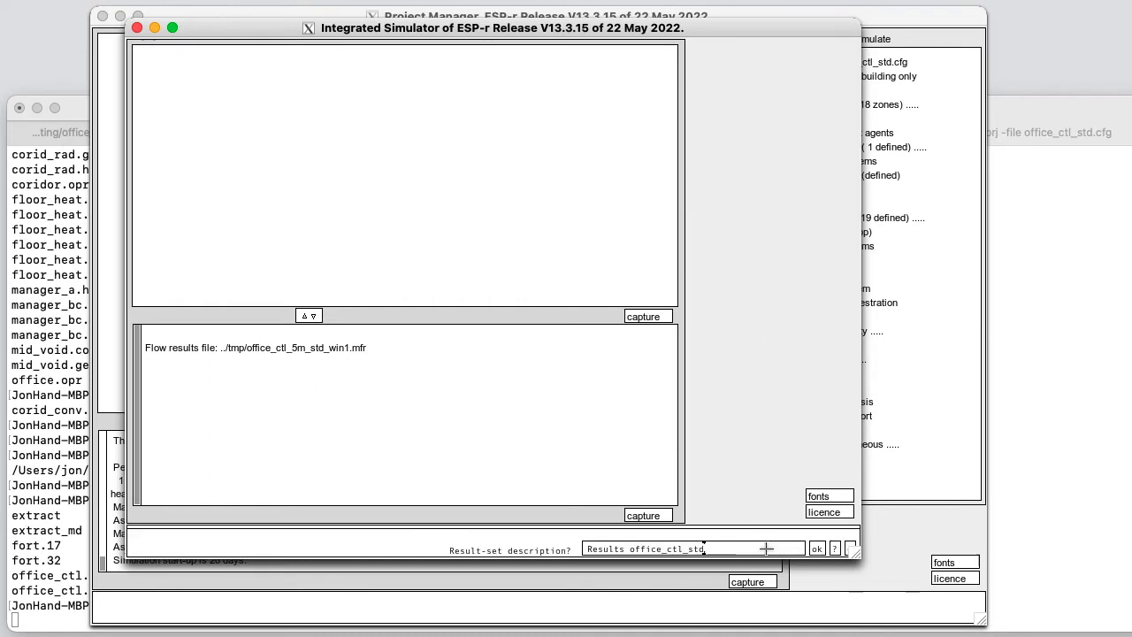
type("master")
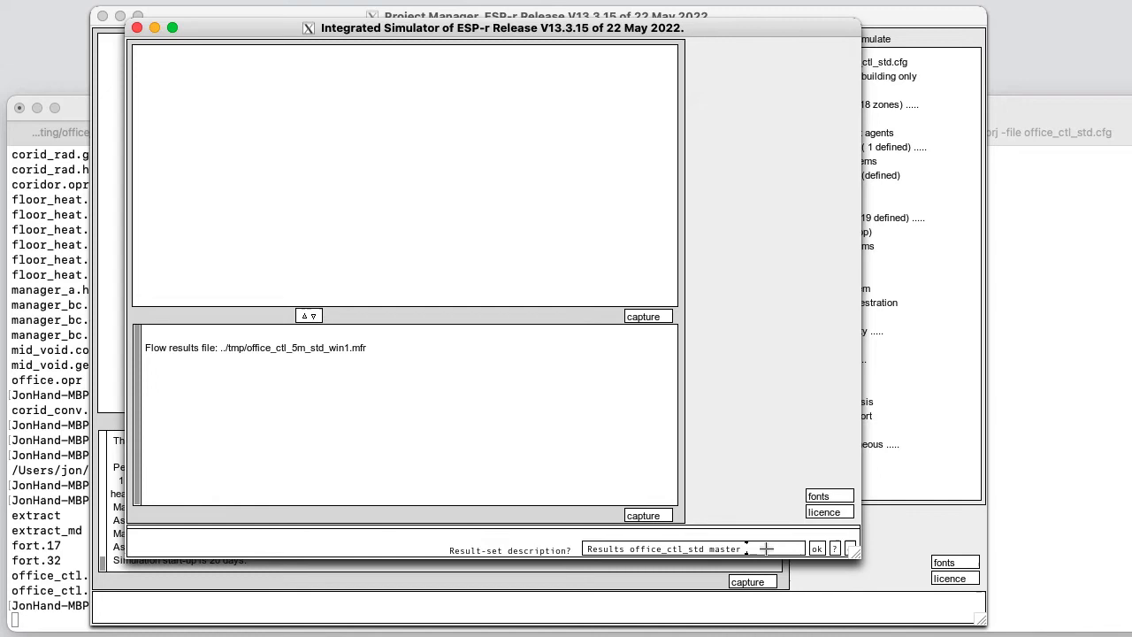
left_click(815, 548)
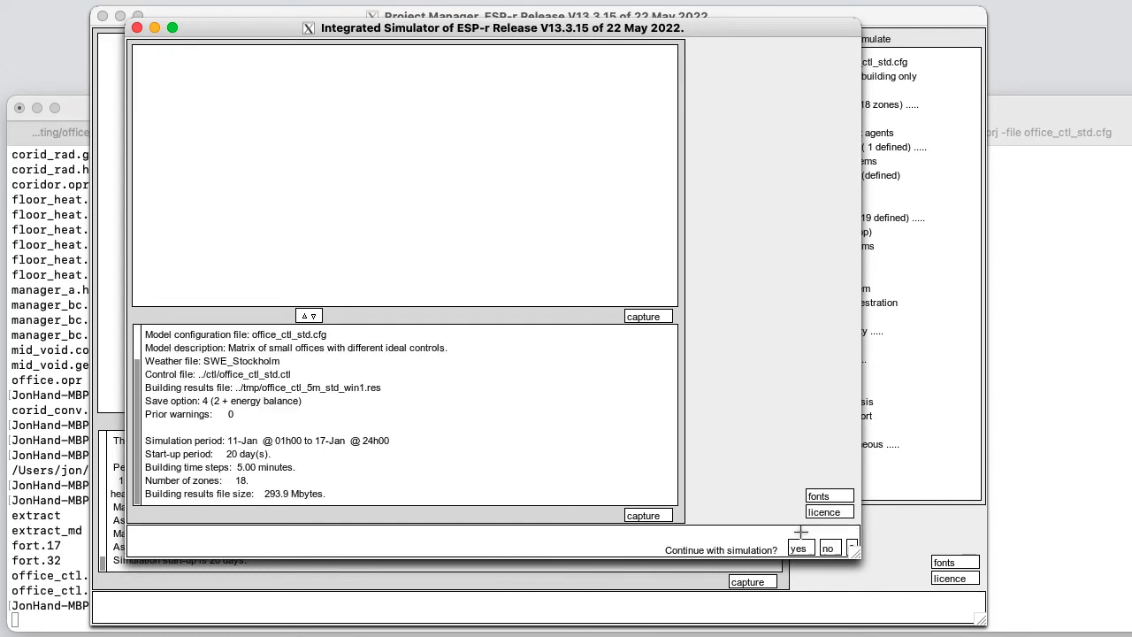
left_click(798, 548)
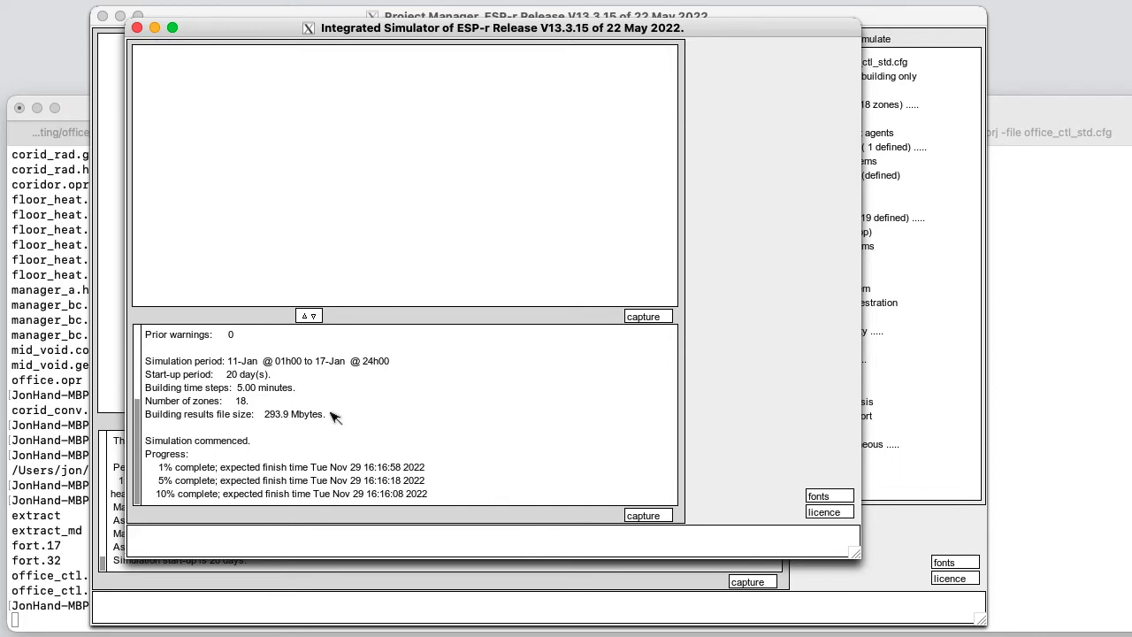
mouse_move(371, 407)
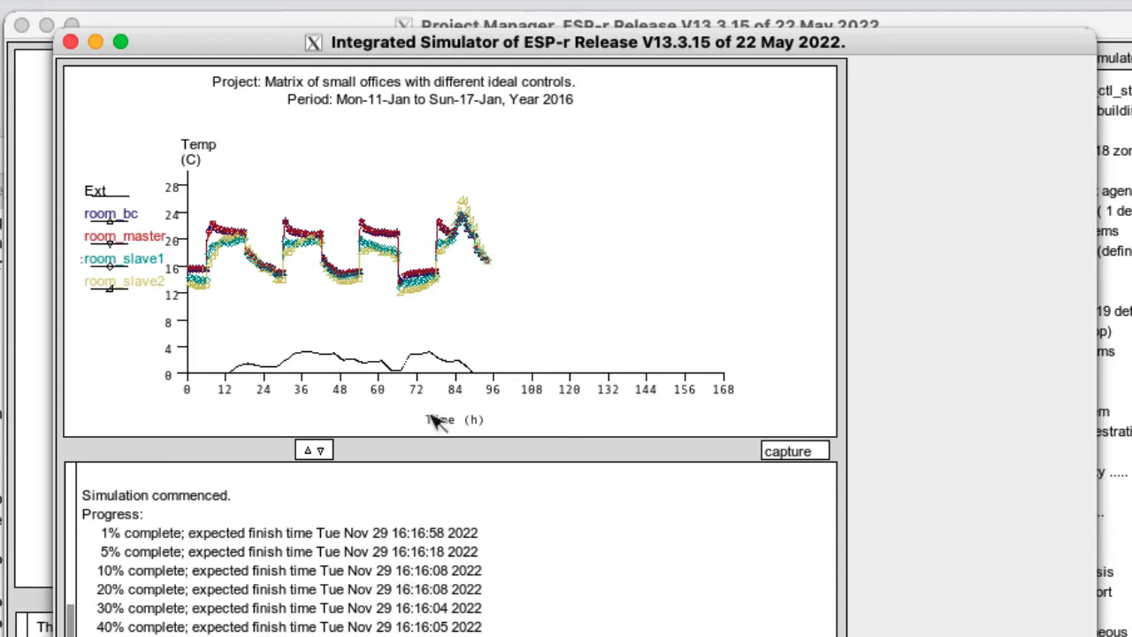
mouse_move(482, 217)
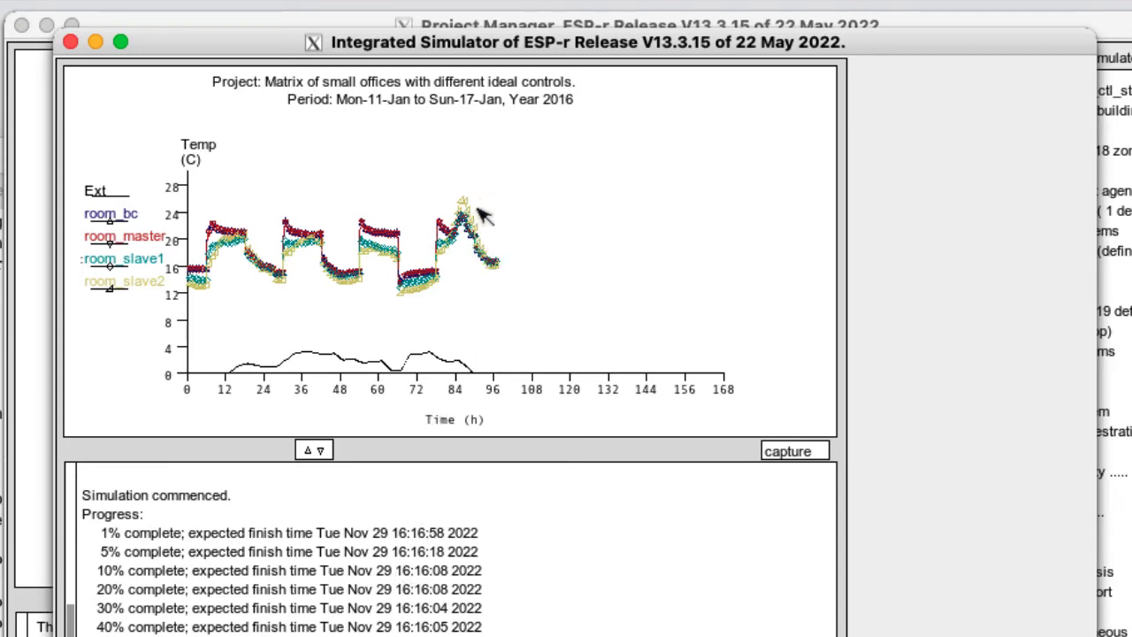
mouse_move(490, 362)
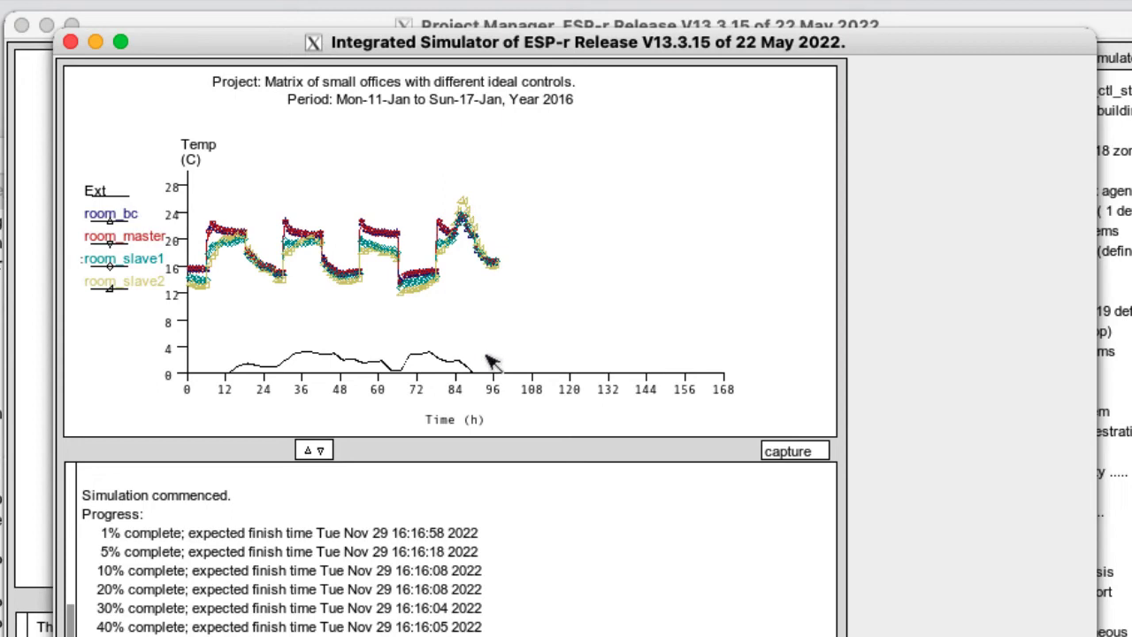
mouse_move(498, 352)
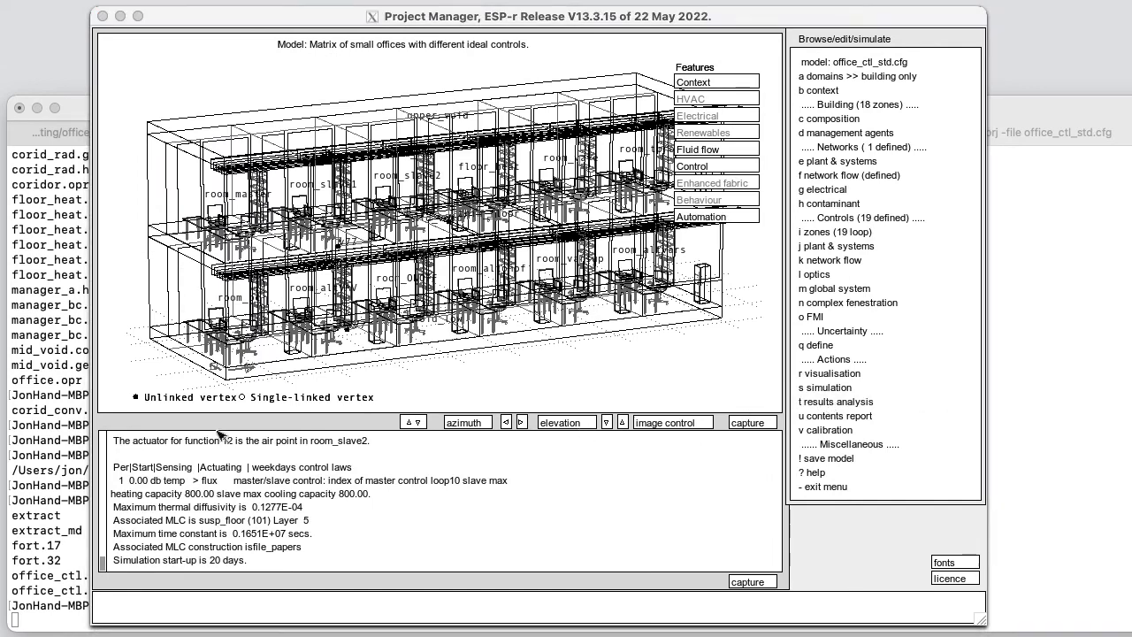
Launch the Results Analyser for the simulated office model
left_click(836, 402)
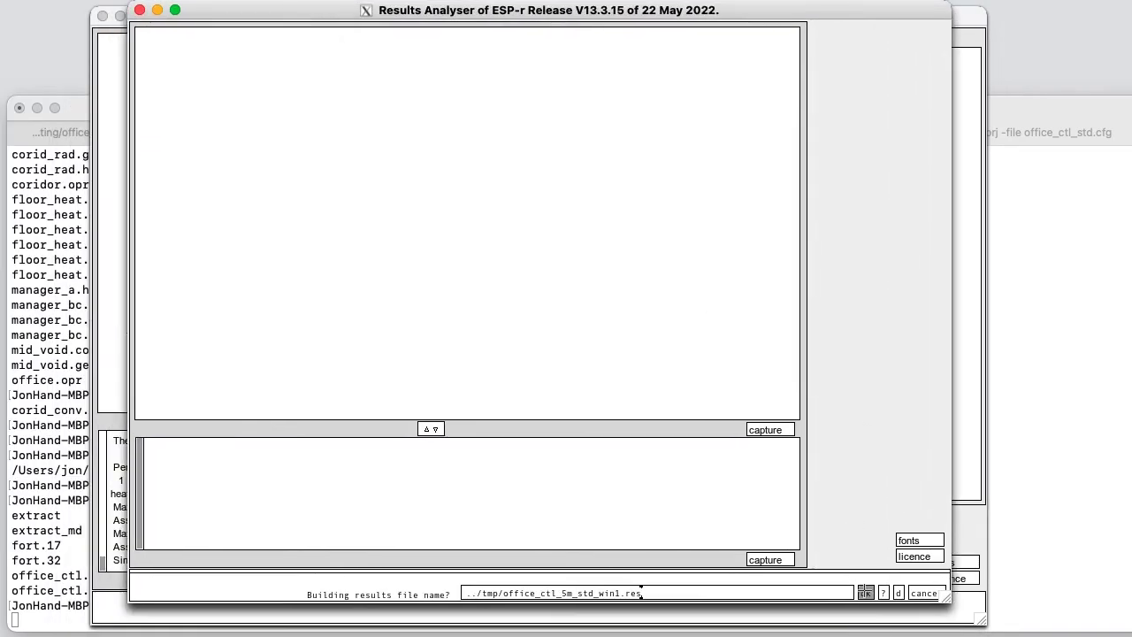
Load office_ctl_5m_std_win1.res and set up a temperature parameter plot for the three rooms
left_click(865, 593)
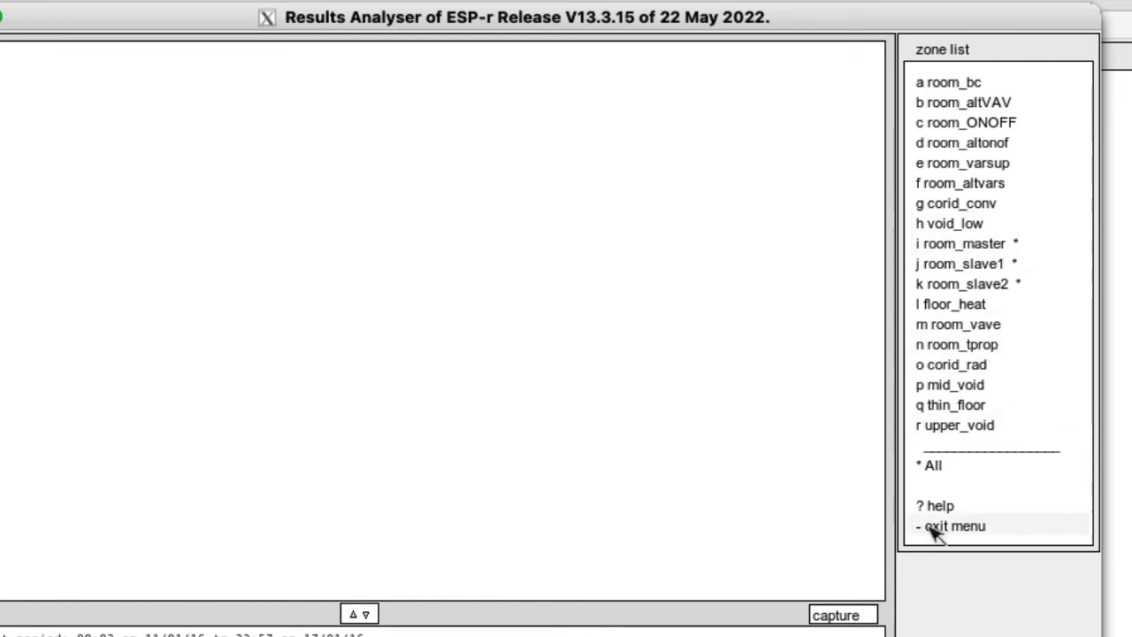
left_click(953, 526)
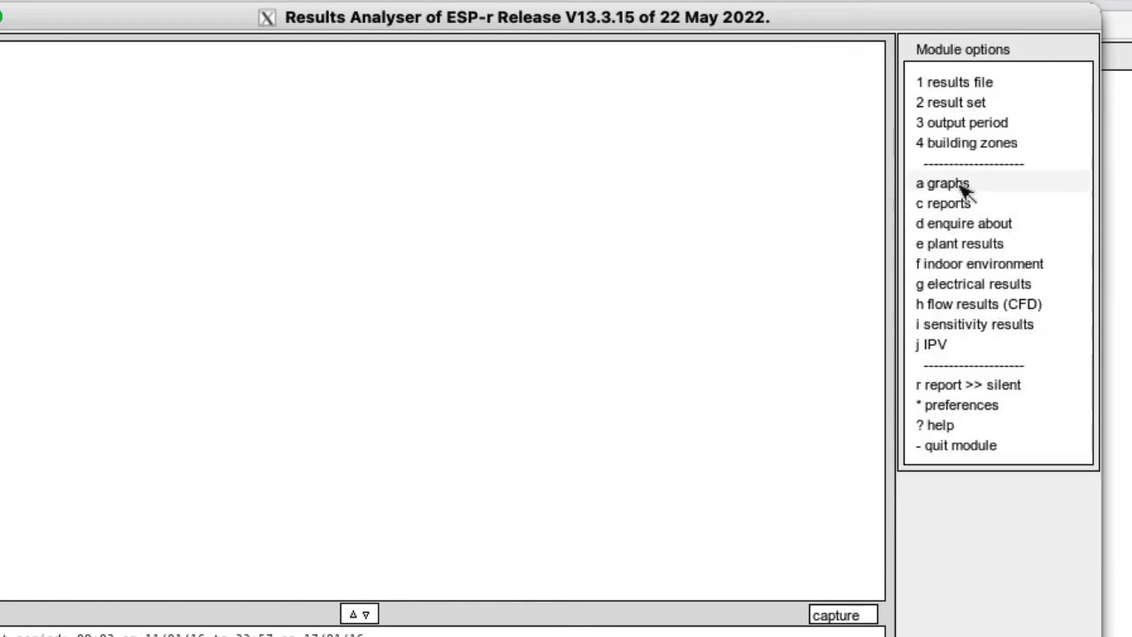
left_click(942, 183)
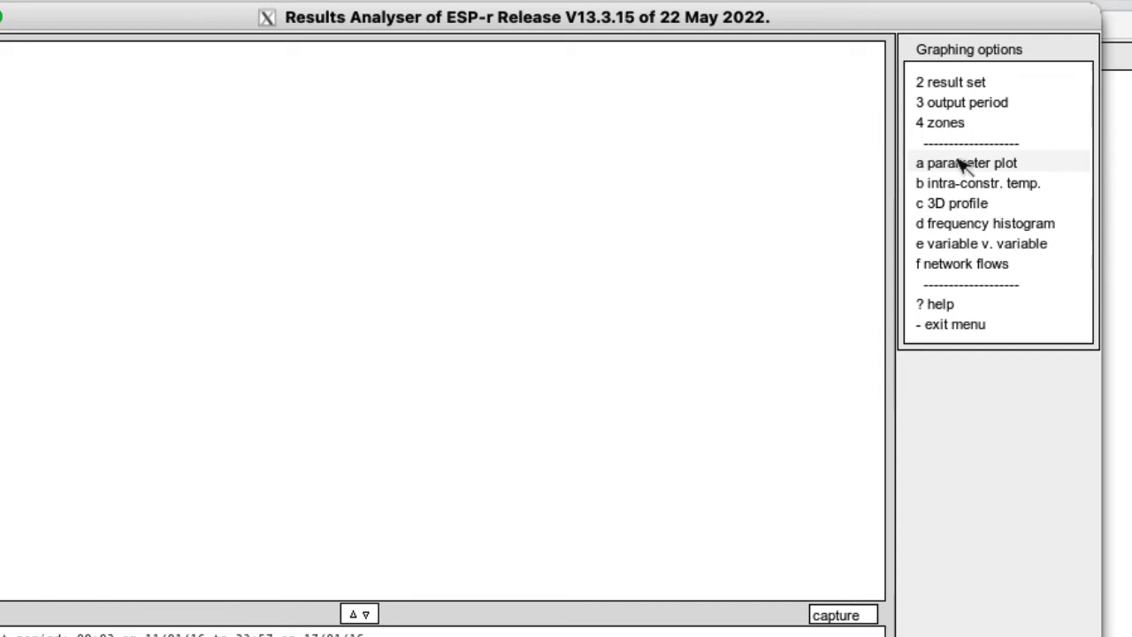
left_click(965, 163)
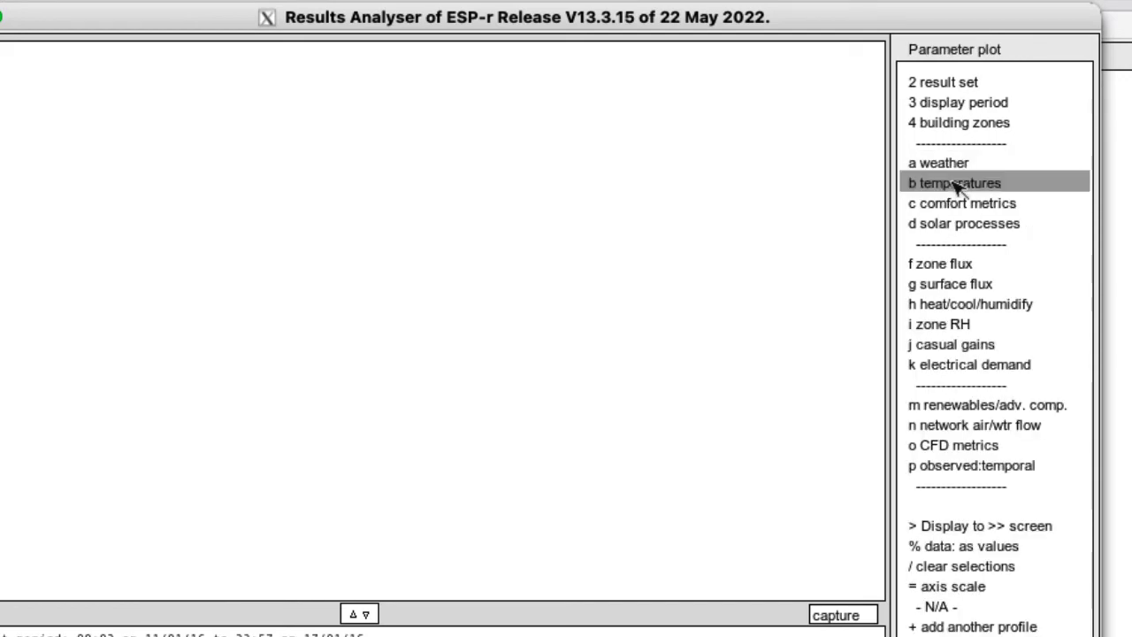
left_click(951, 182)
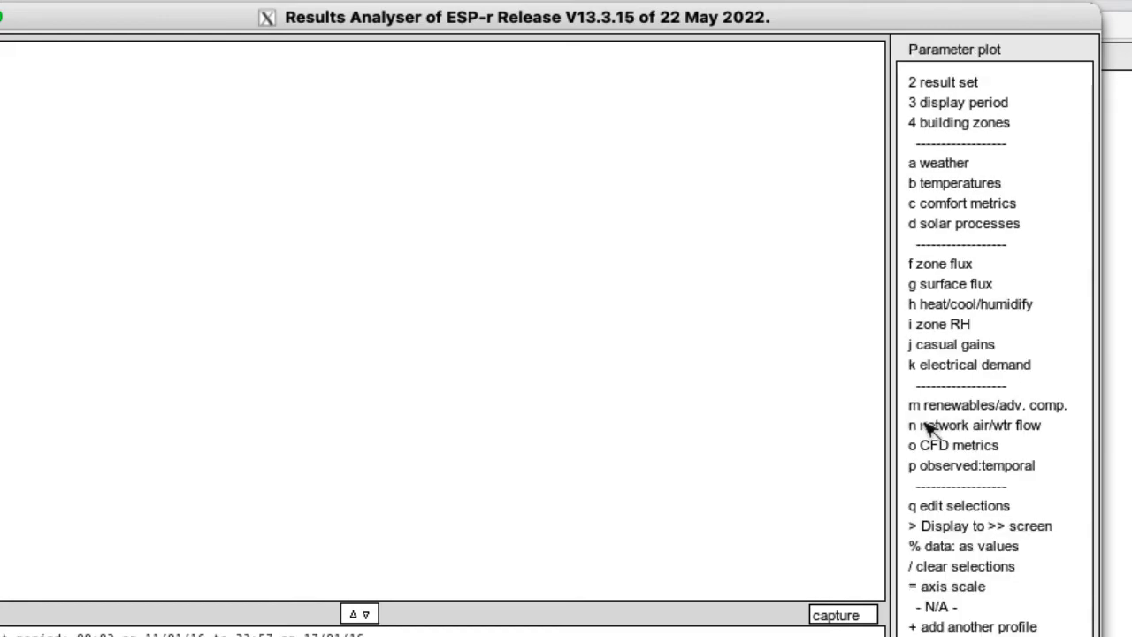
left_click(970, 304)
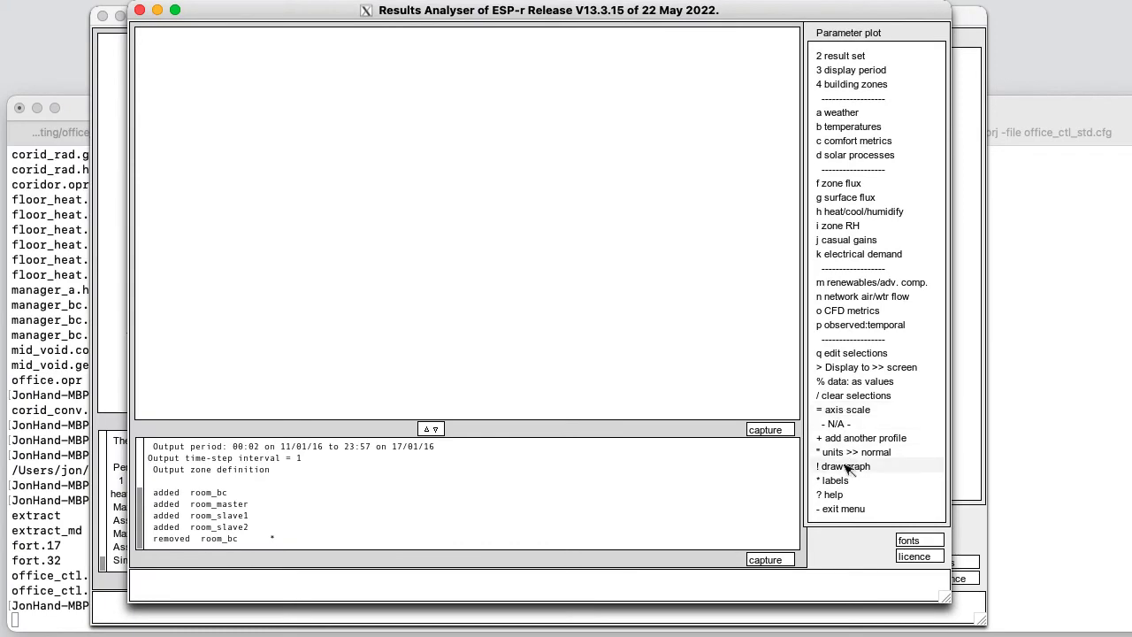
Draw the temperature and load graph, rescaling the temperature axis to -5 to 25
left_click(843, 466)
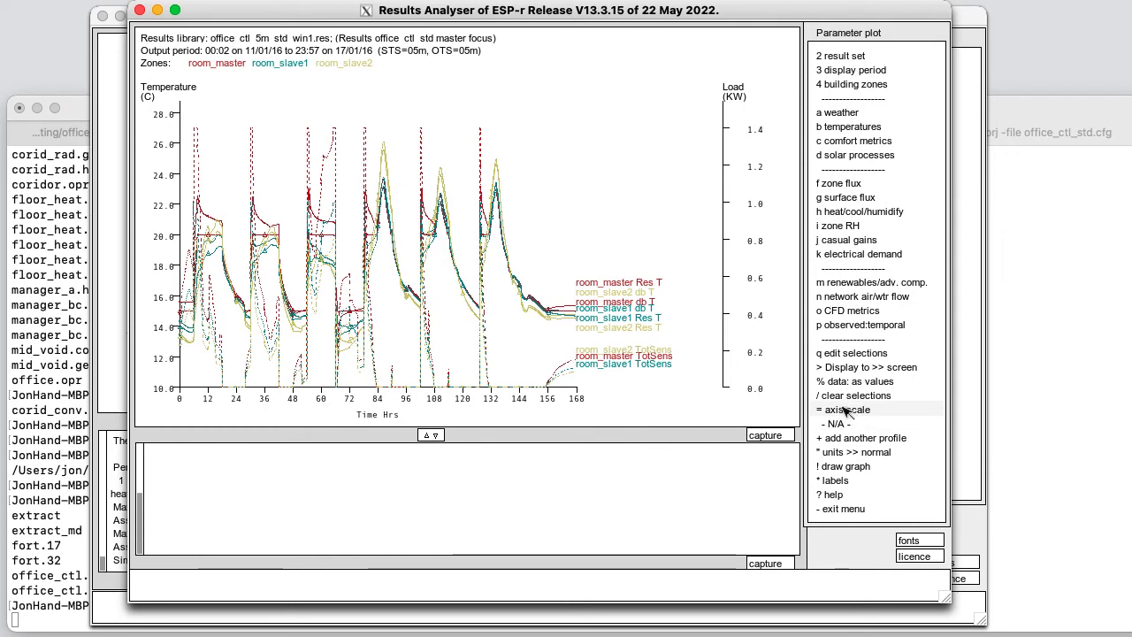
left_click(846, 409)
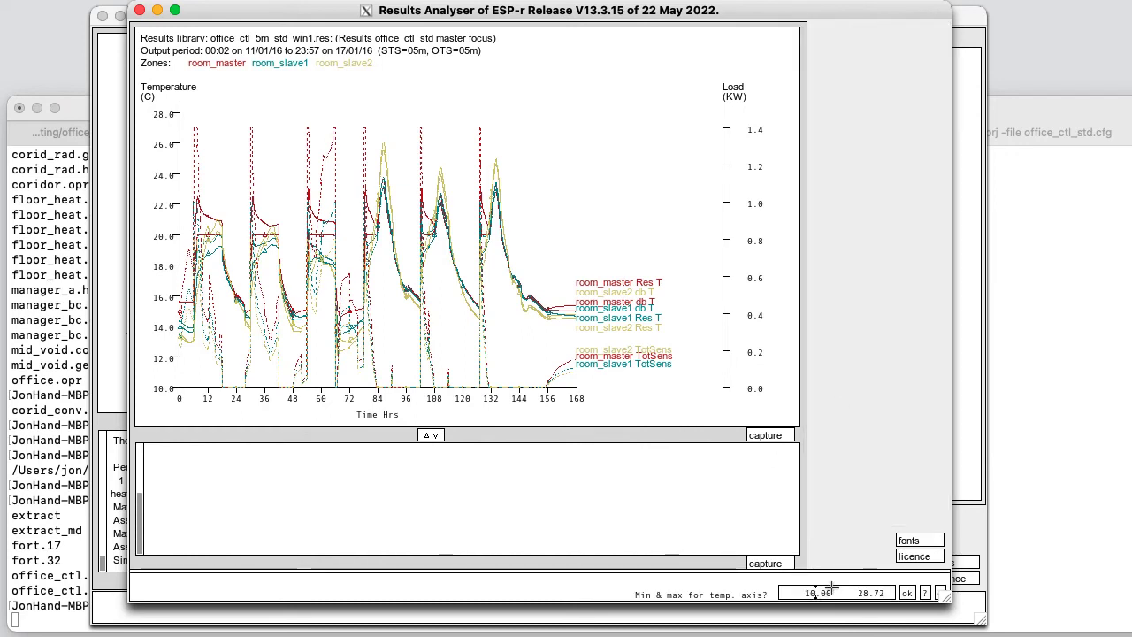
type("-5.00")
type("25")
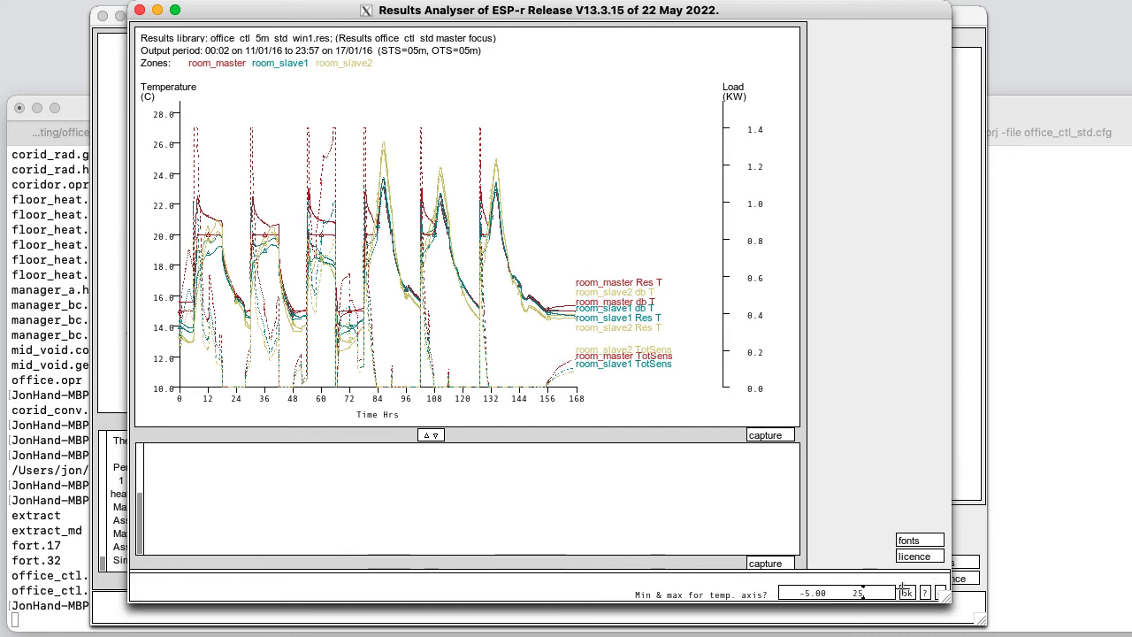
left_click(905, 592)
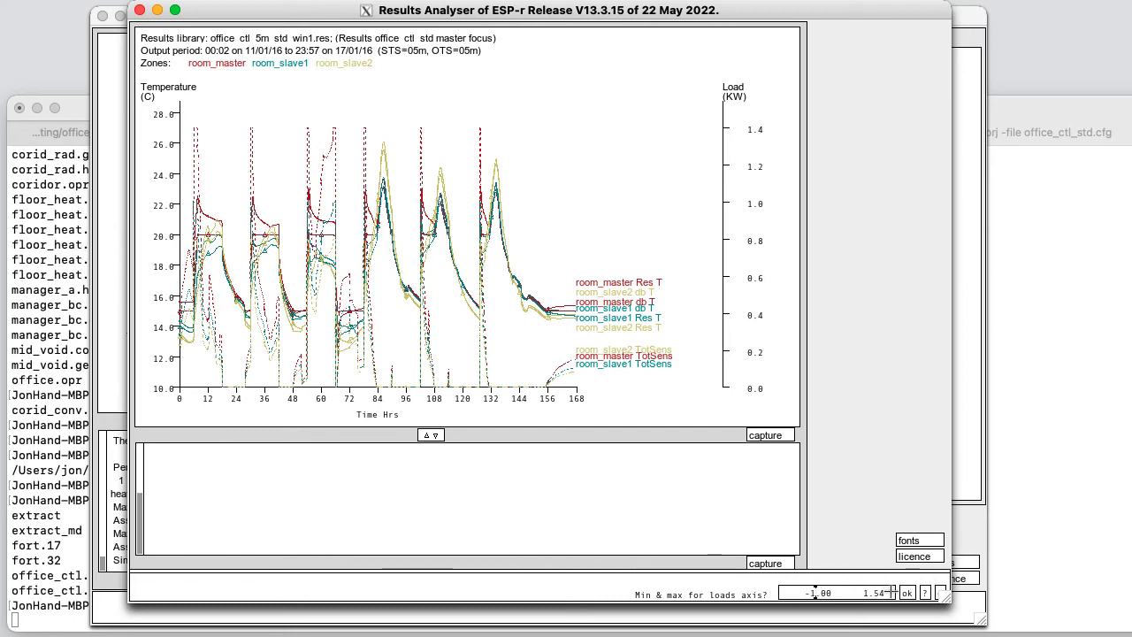
left_click(906, 592)
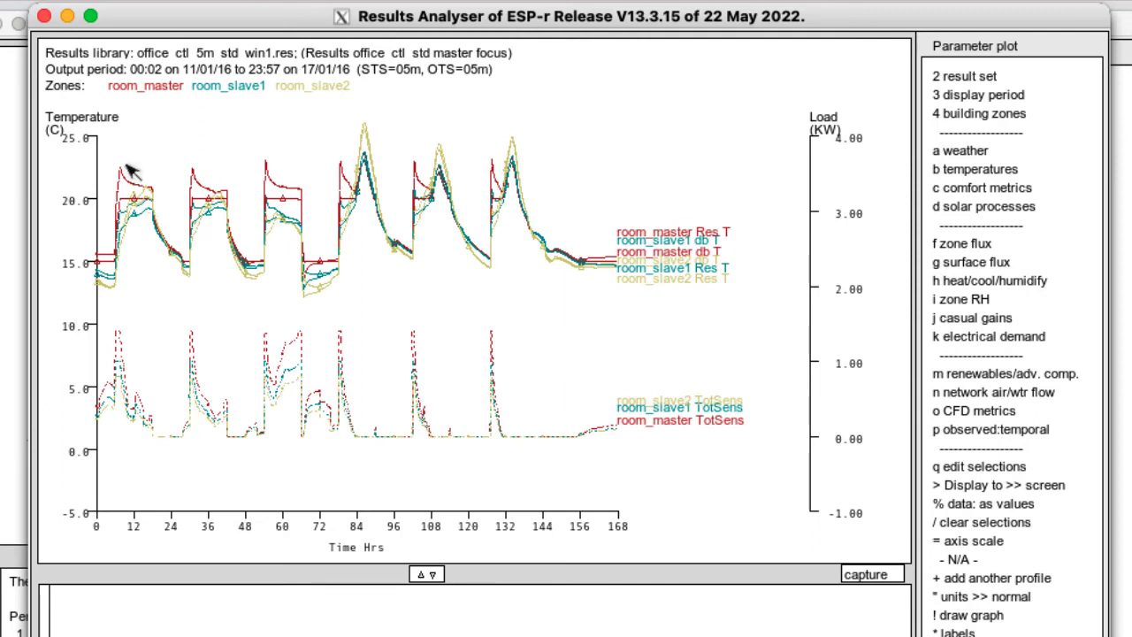
mouse_move(128, 172)
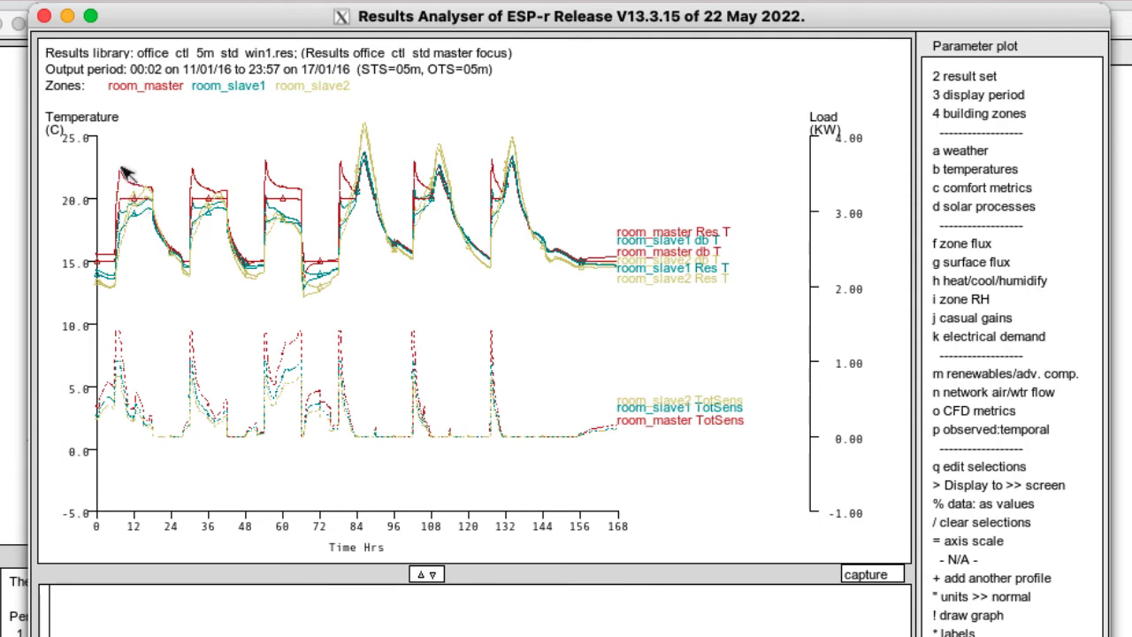
mouse_move(159, 208)
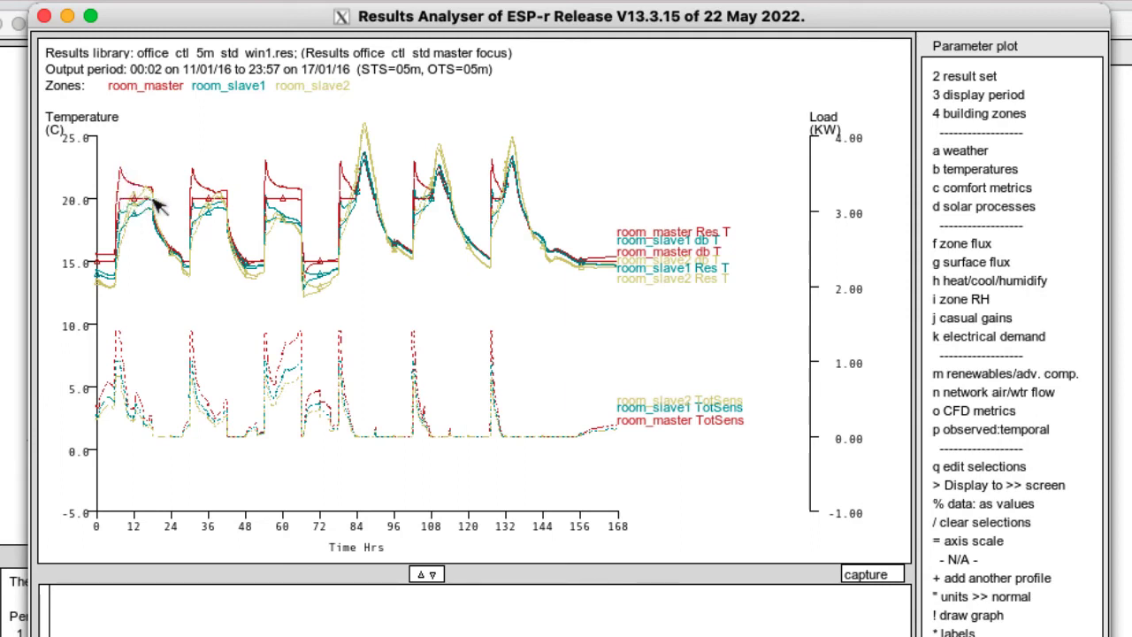
mouse_move(319, 208)
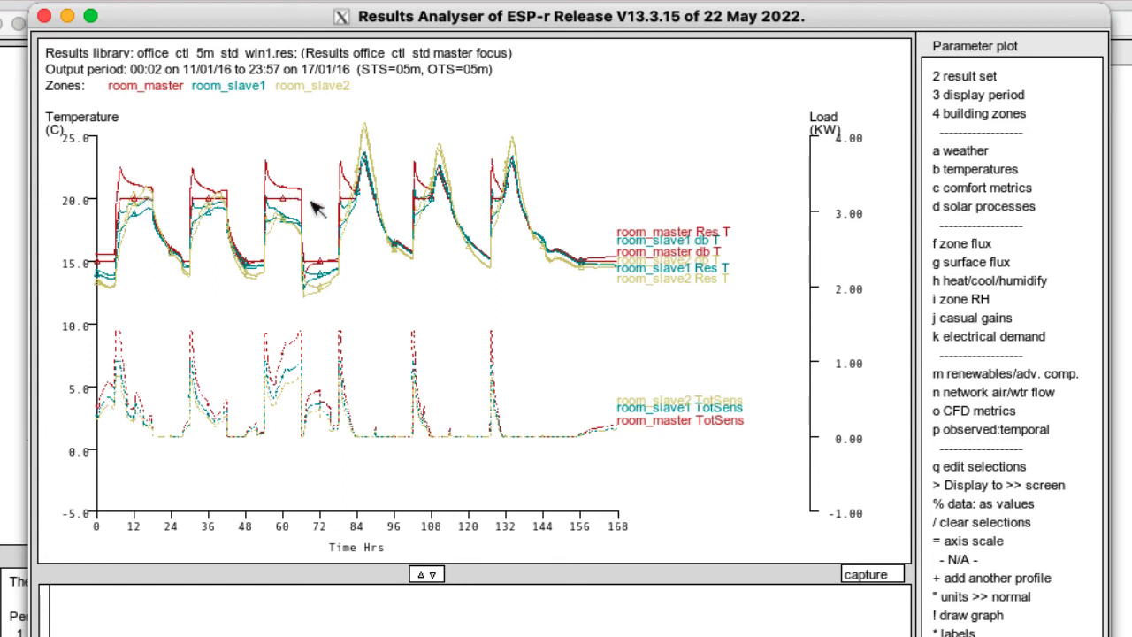
mouse_move(361, 131)
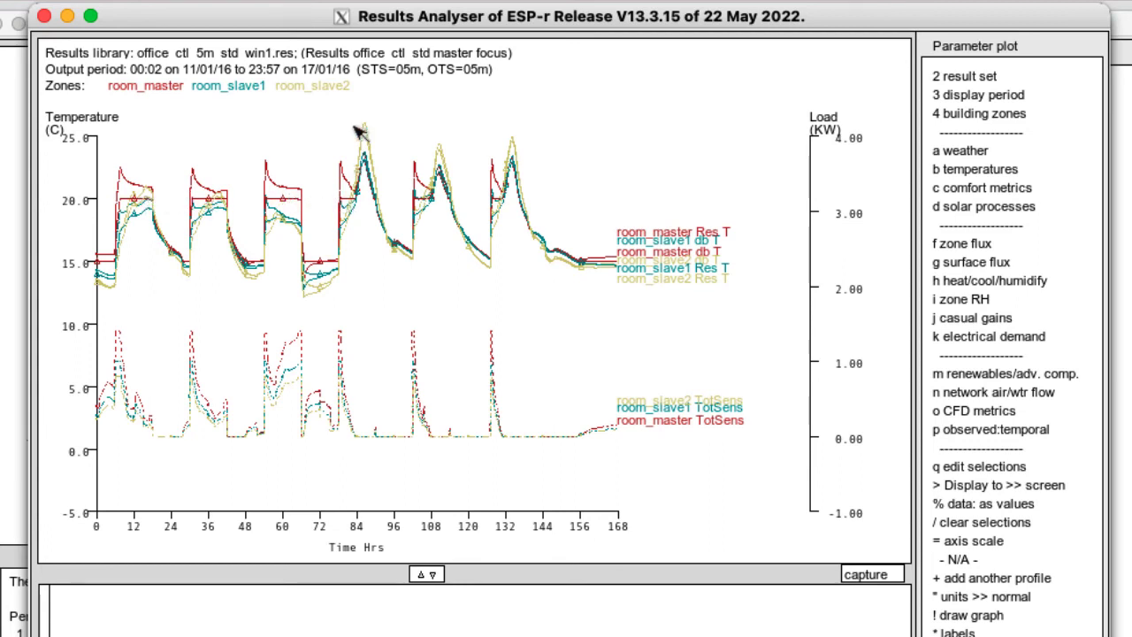
mouse_move(371, 151)
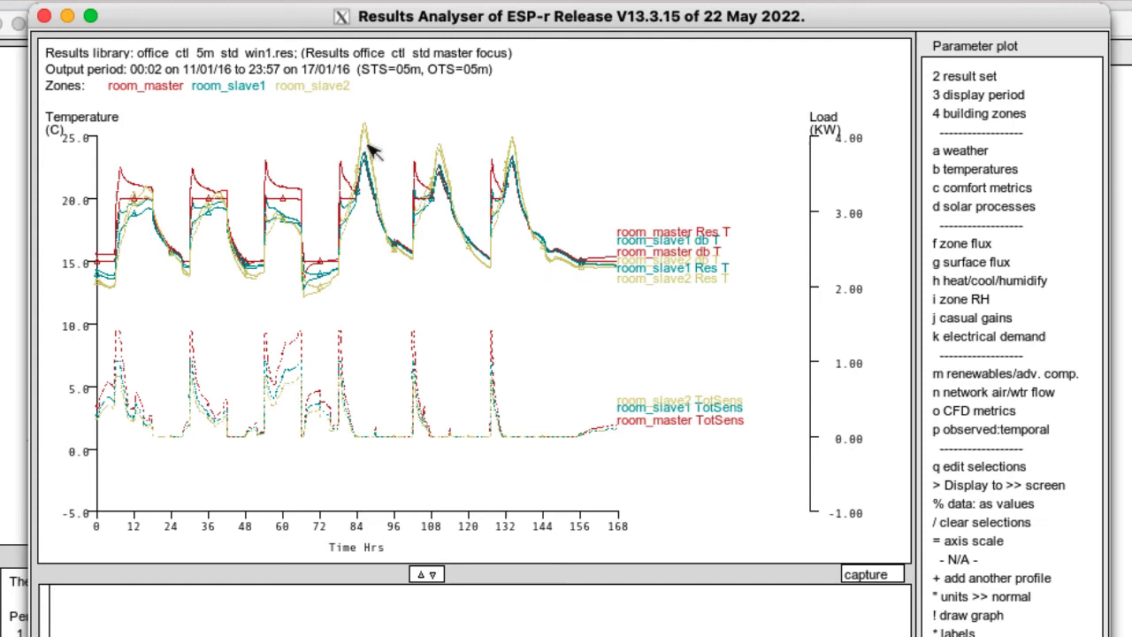
mouse_move(367, 137)
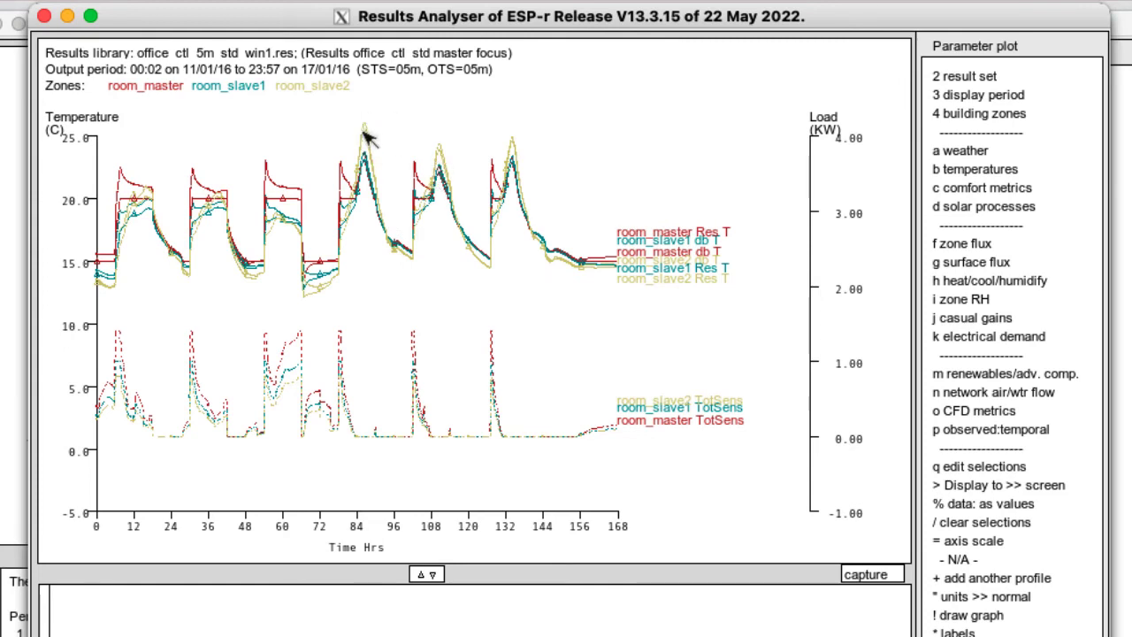
mouse_move(380, 195)
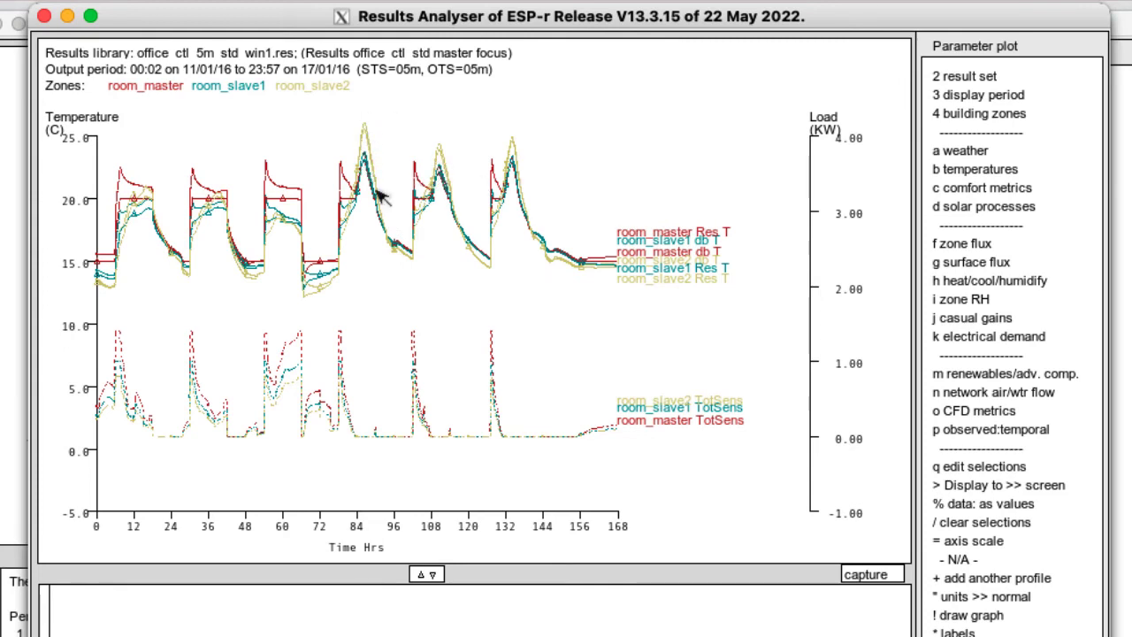
mouse_move(120, 402)
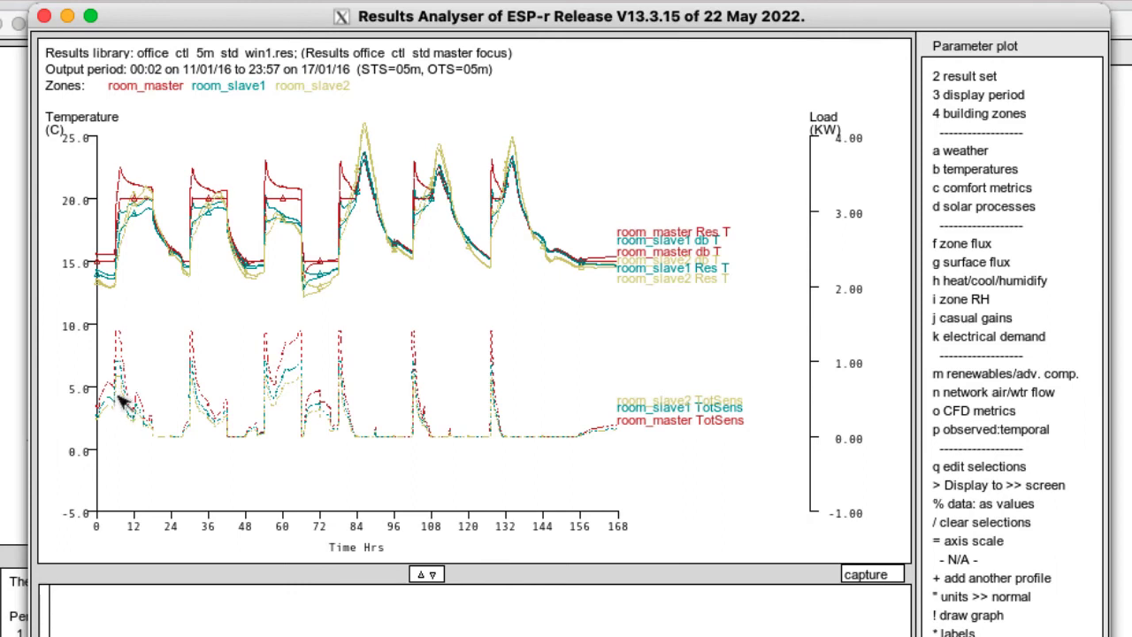
mouse_move(124, 345)
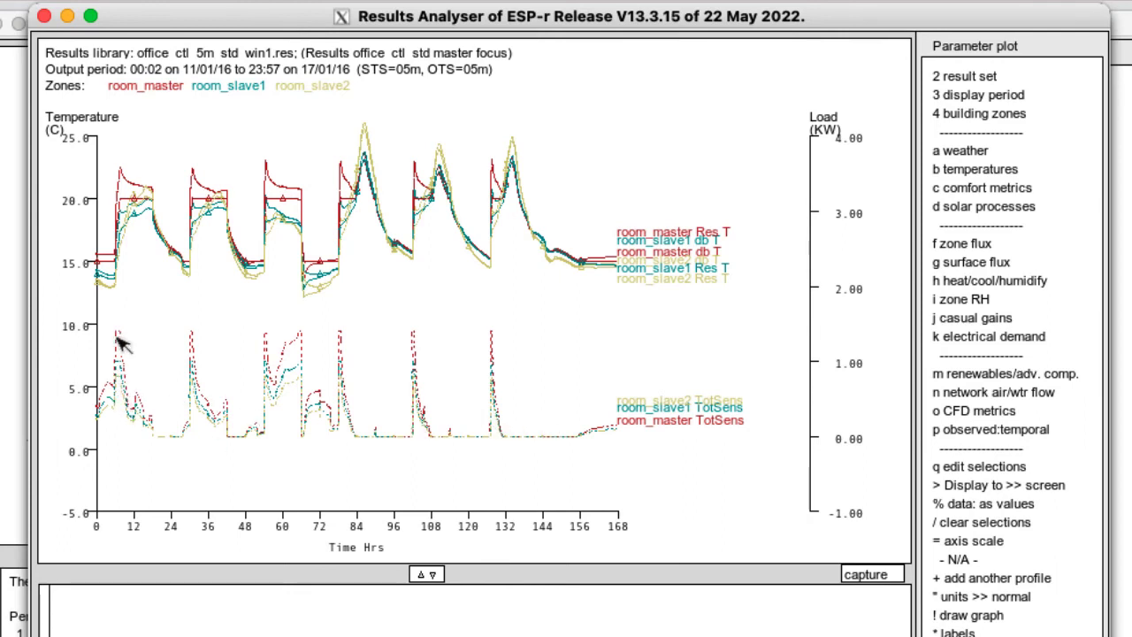
mouse_move(133, 407)
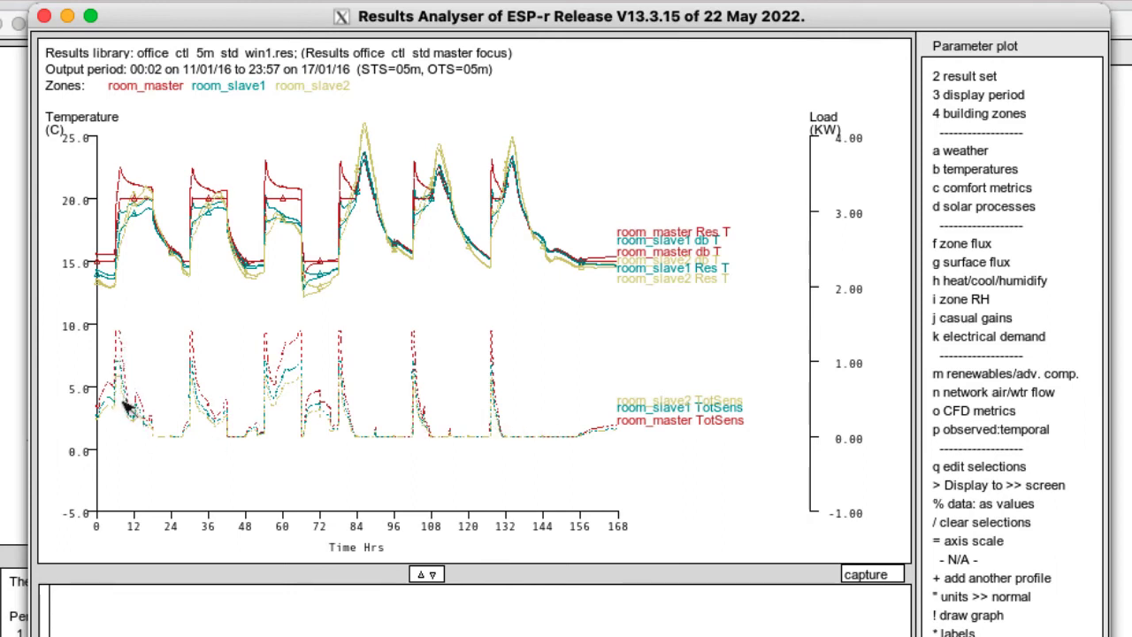
mouse_move(141, 420)
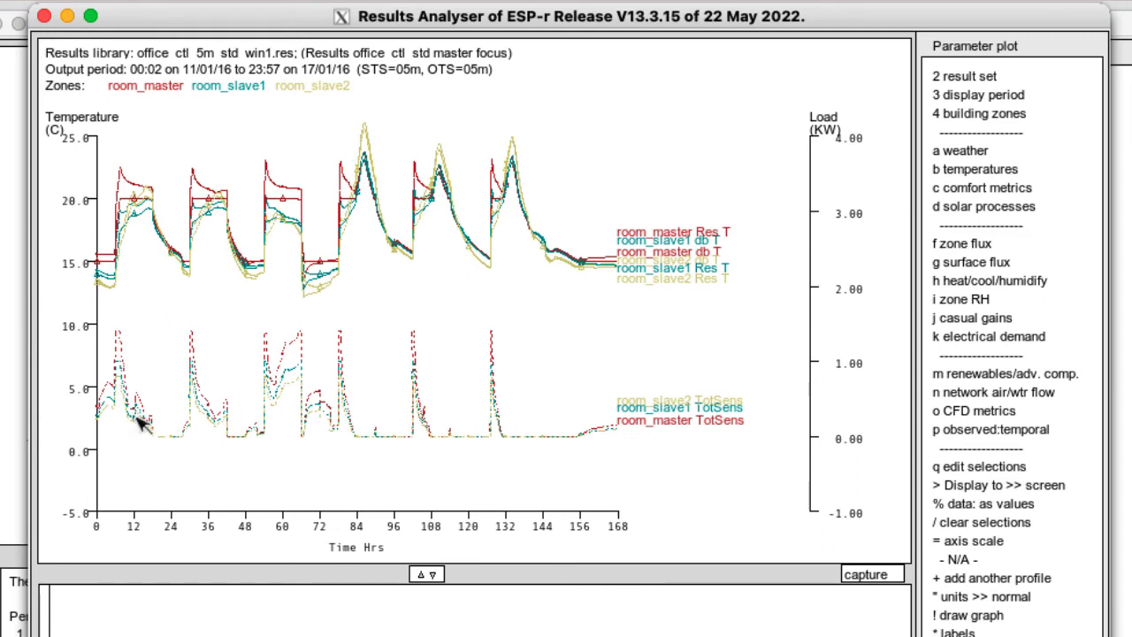
mouse_move(228, 423)
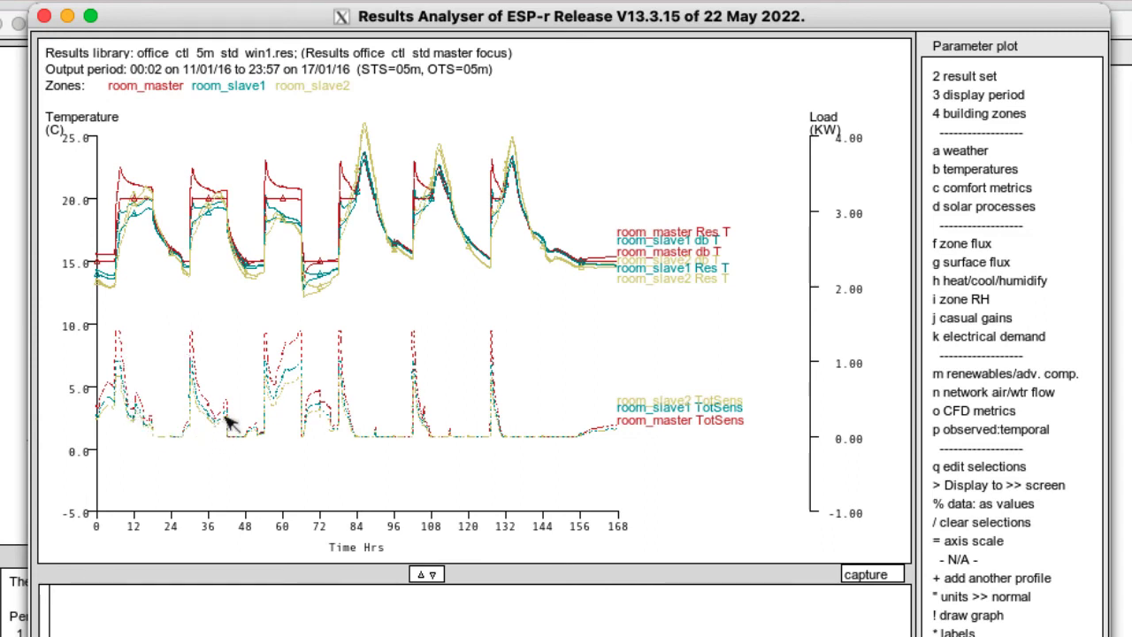
mouse_move(203, 225)
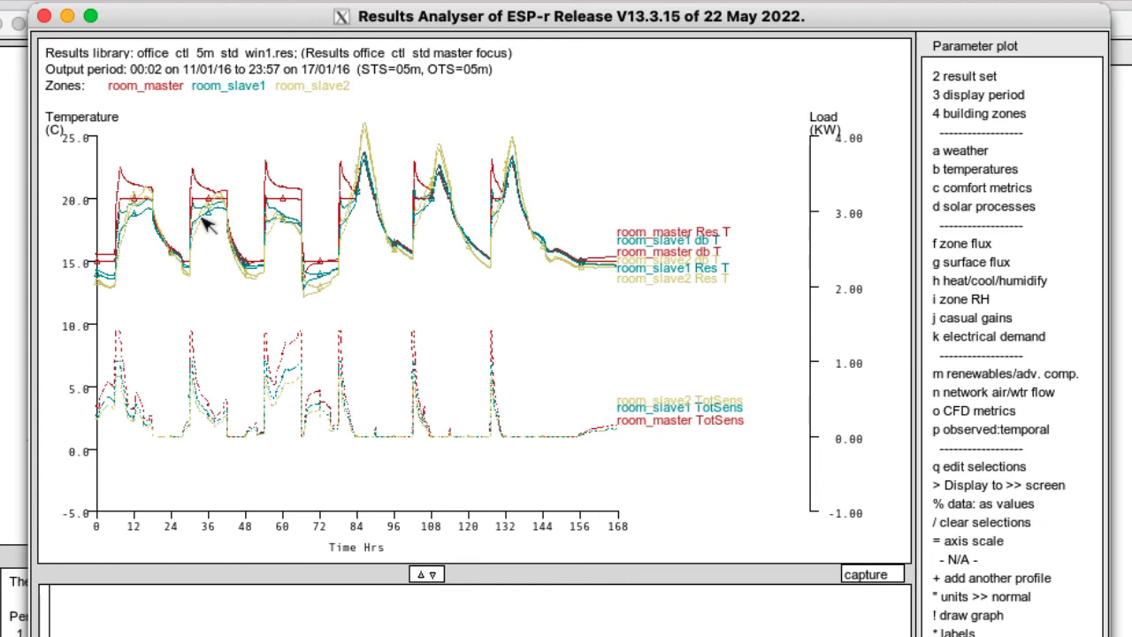
mouse_move(205, 237)
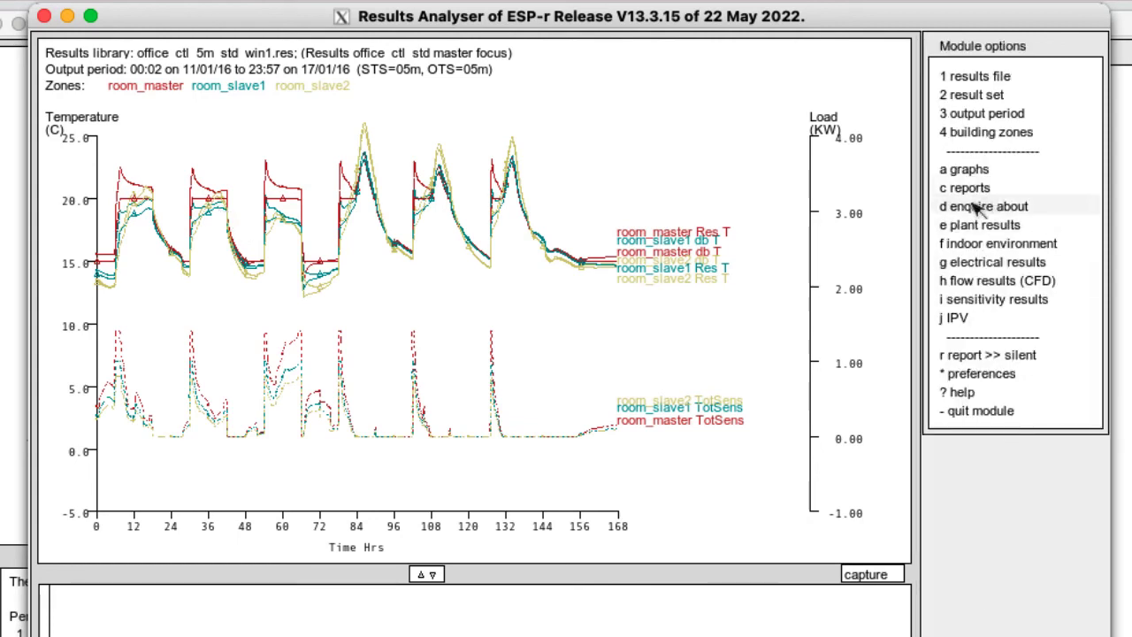
Open the 'enquire about' menu to query summary figures
left_click(981, 206)
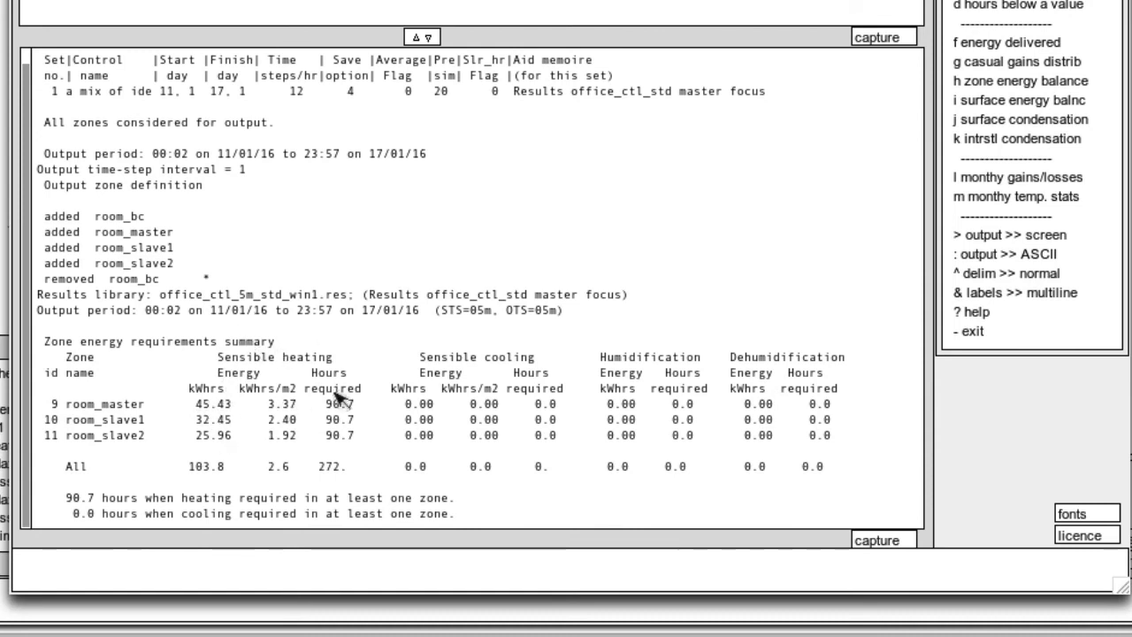
mouse_move(313, 442)
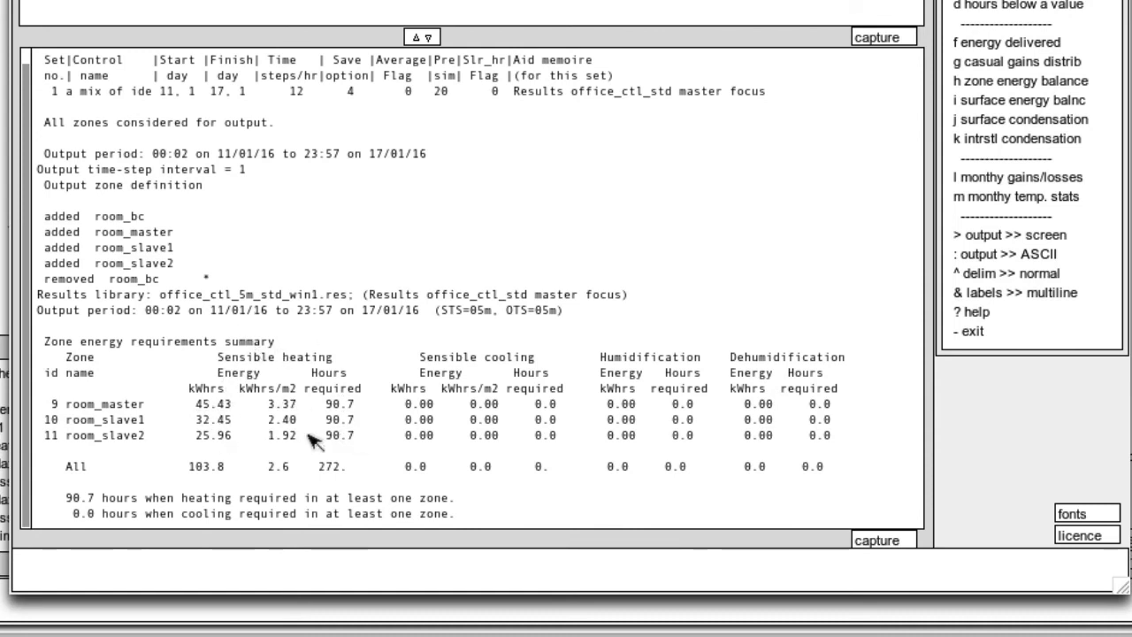
mouse_move(292, 426)
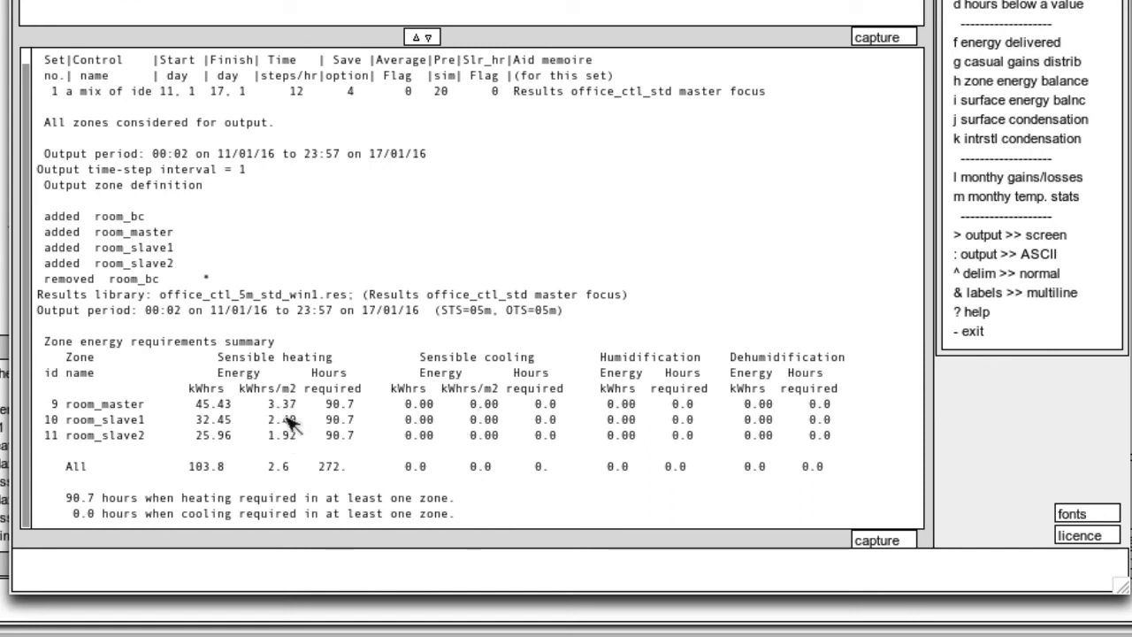
mouse_move(221, 438)
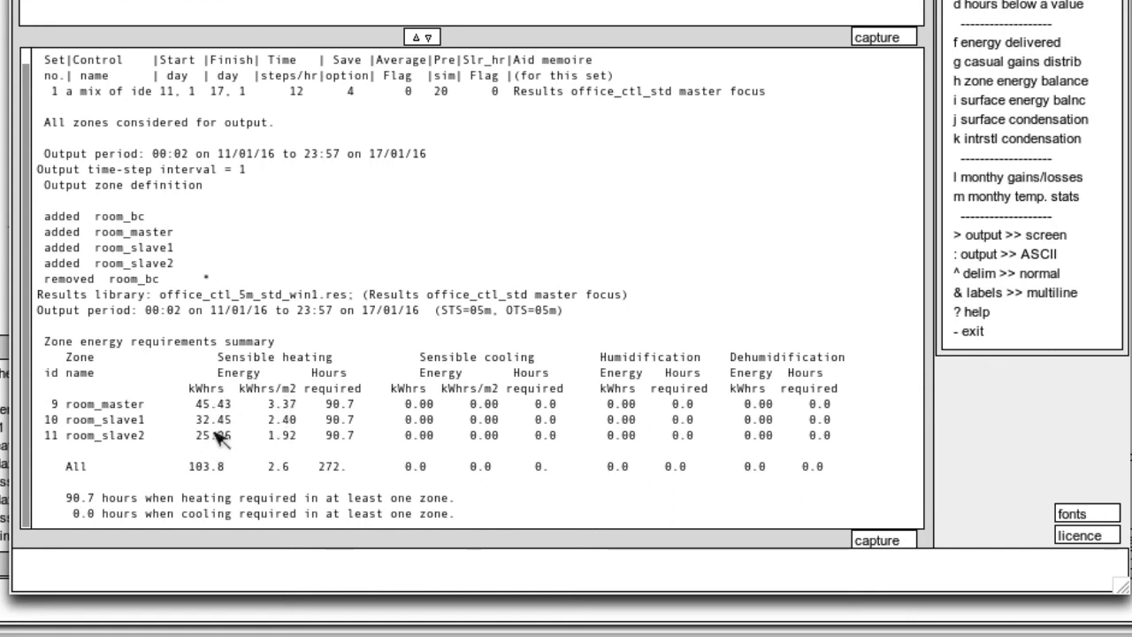
mouse_move(221, 433)
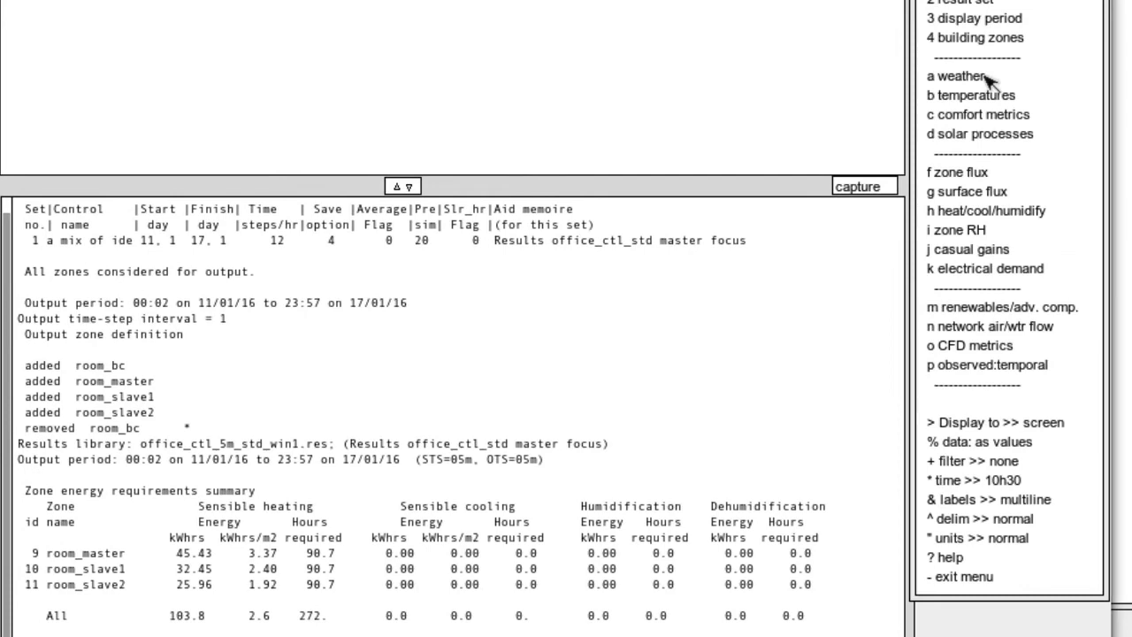
Choose 'b temperatures' for a table of room resultant temperature max, min, mean and deviation
left_click(969, 94)
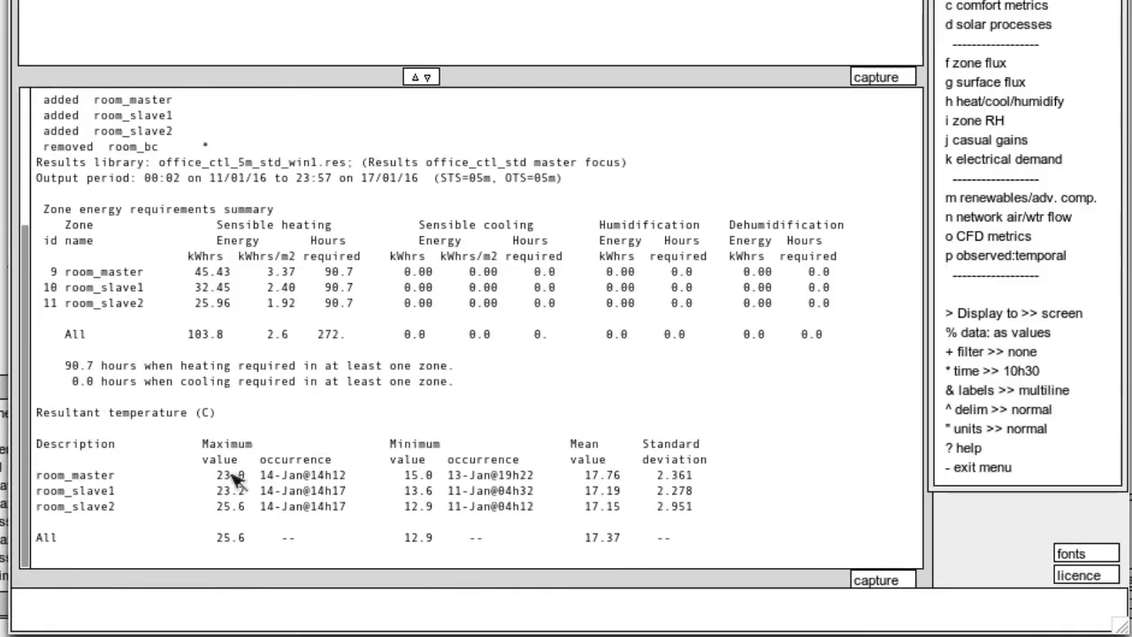
mouse_move(230, 485)
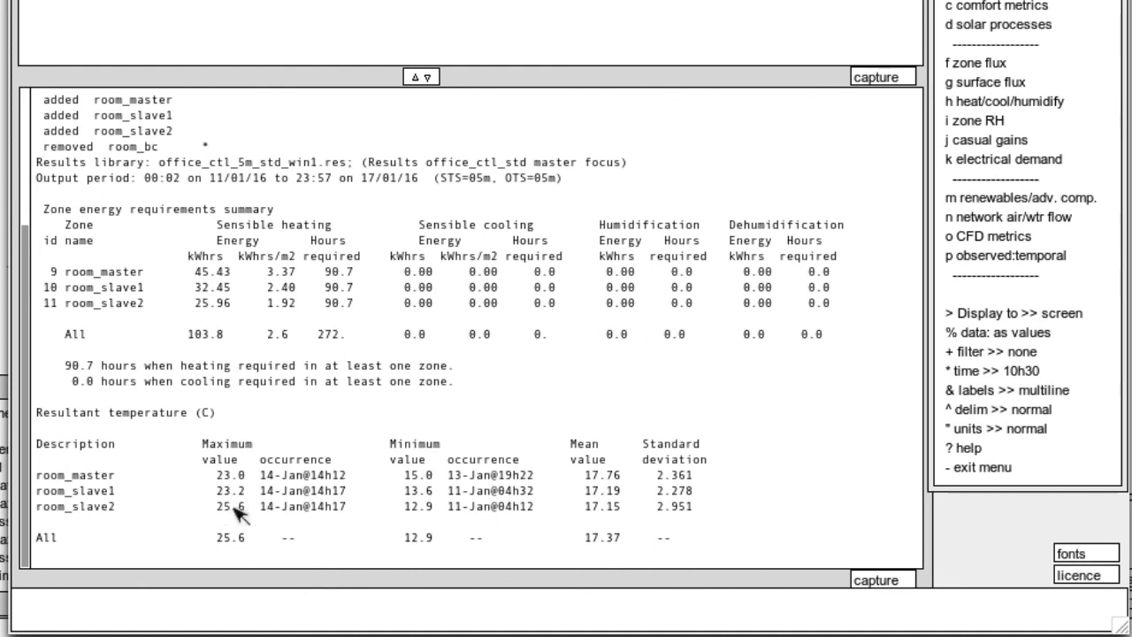
mouse_move(437, 539)
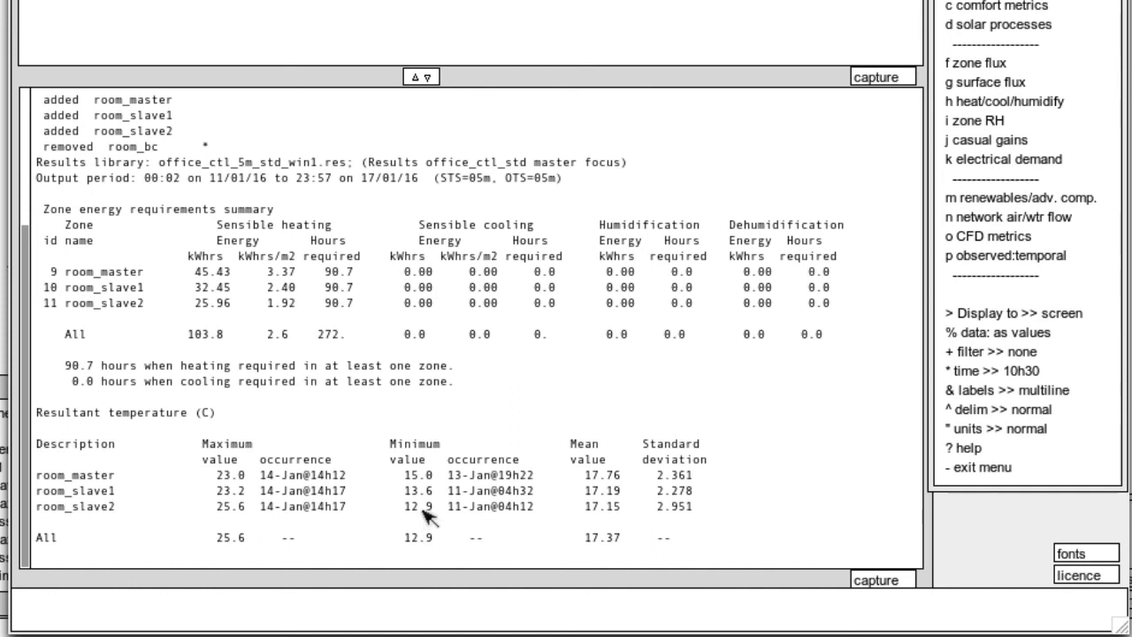
mouse_move(433, 516)
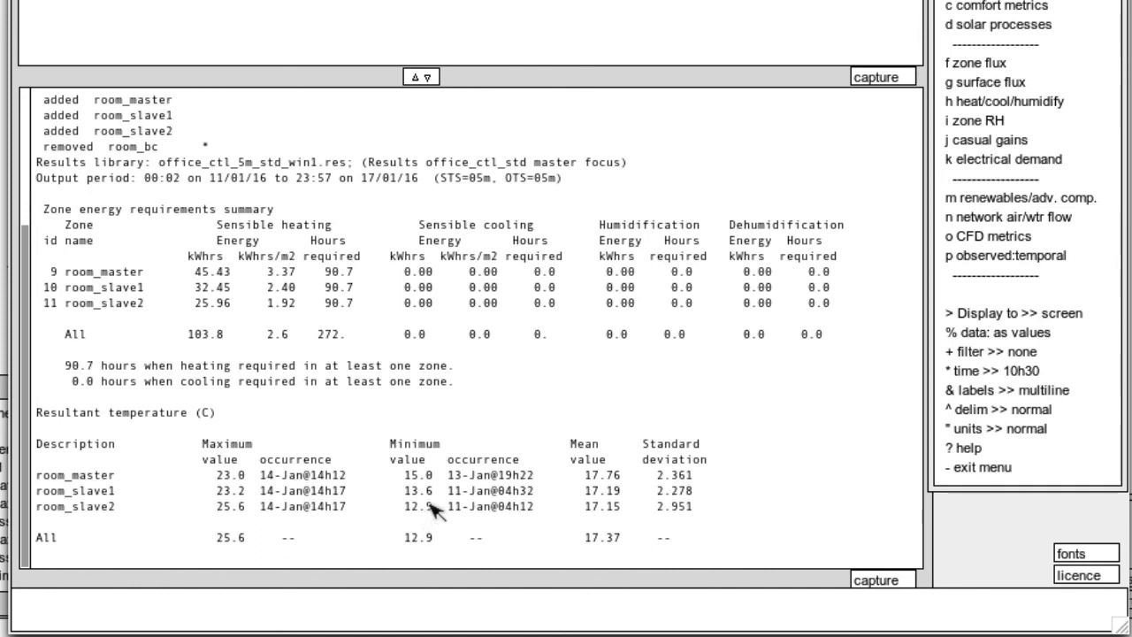
mouse_move(601, 530)
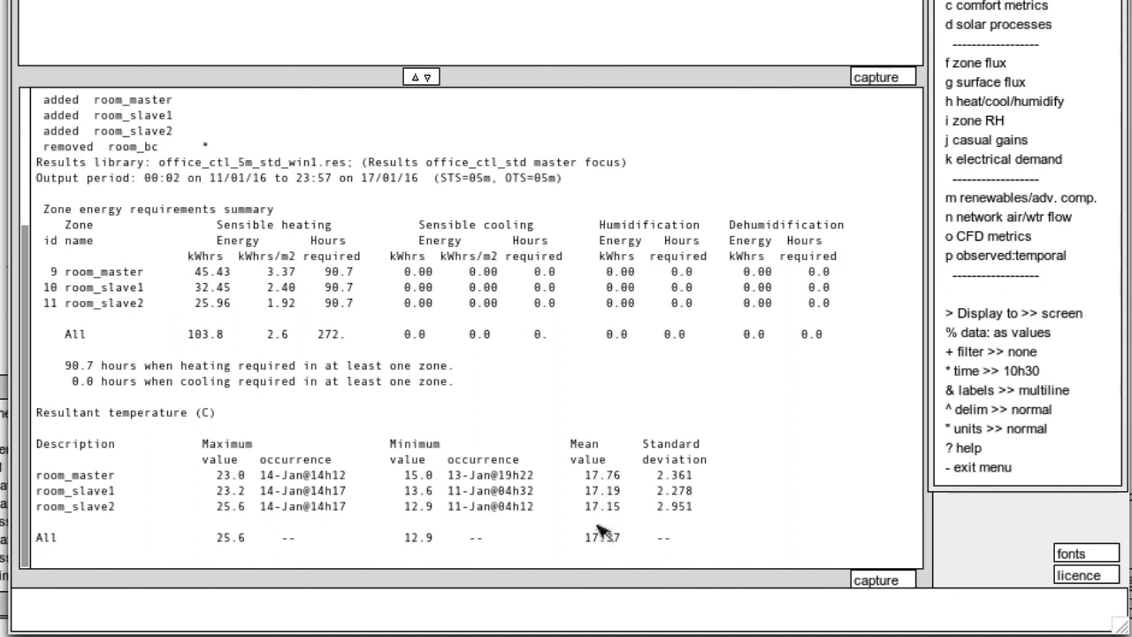
mouse_move(583, 517)
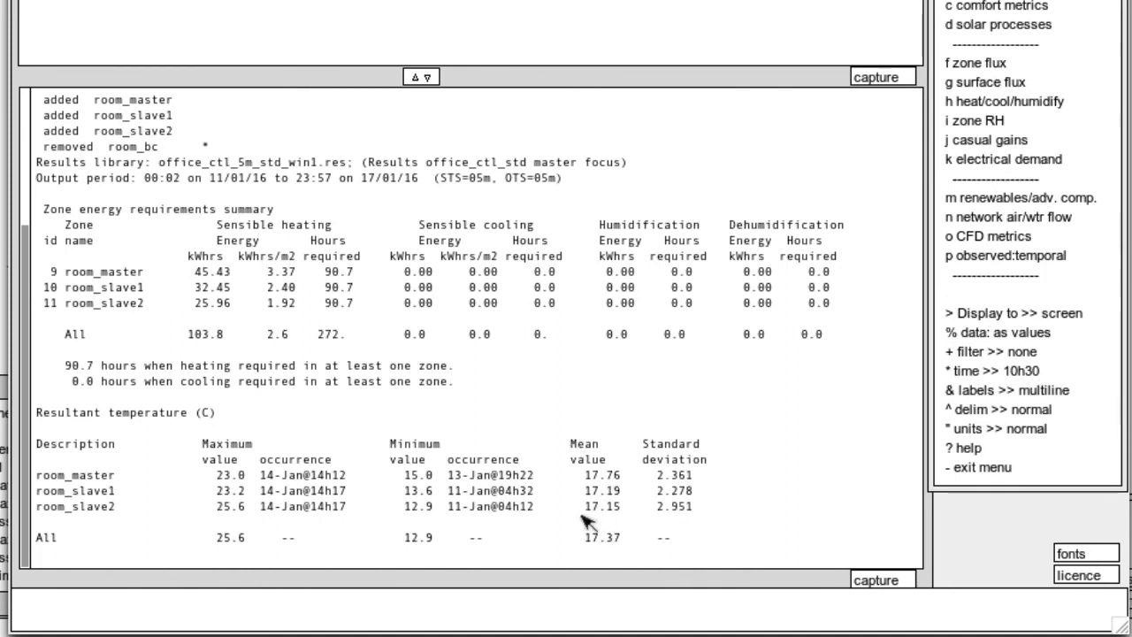
mouse_move(207, 455)
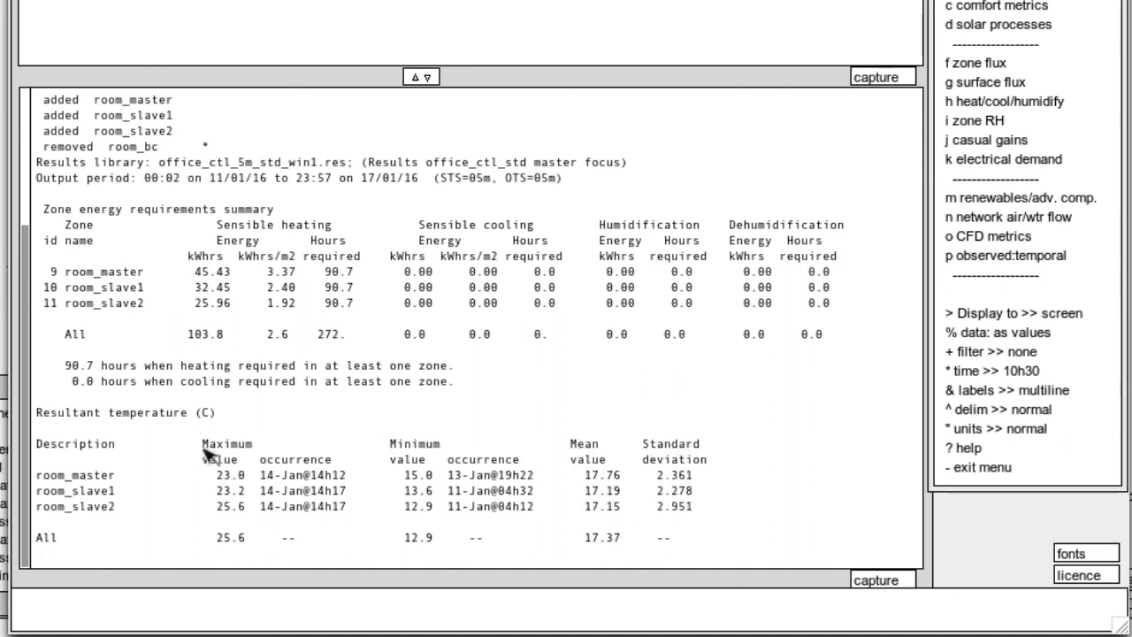